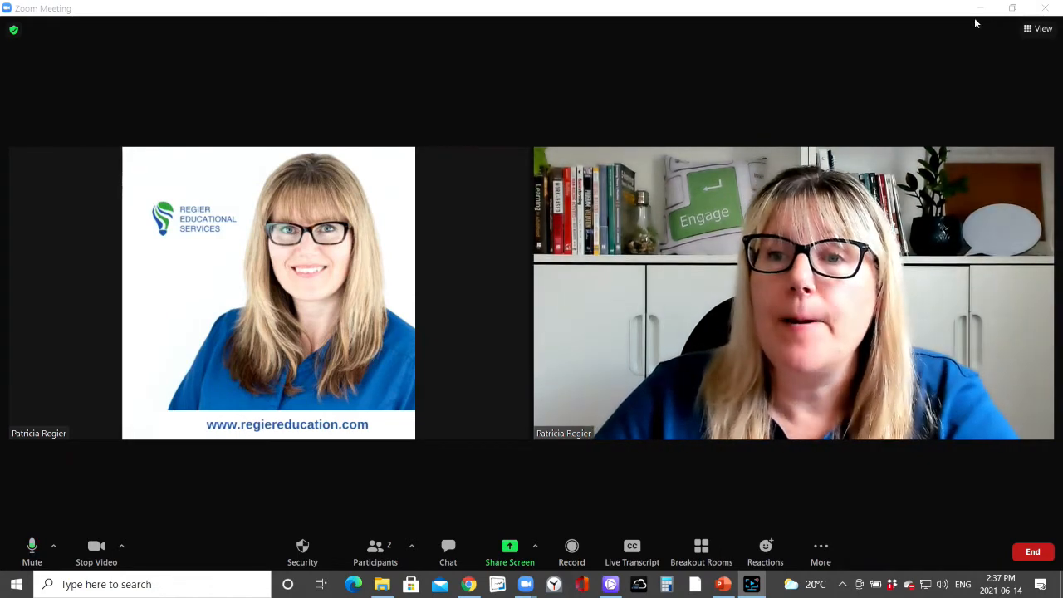
pyautogui.moveTo(1012, 8)
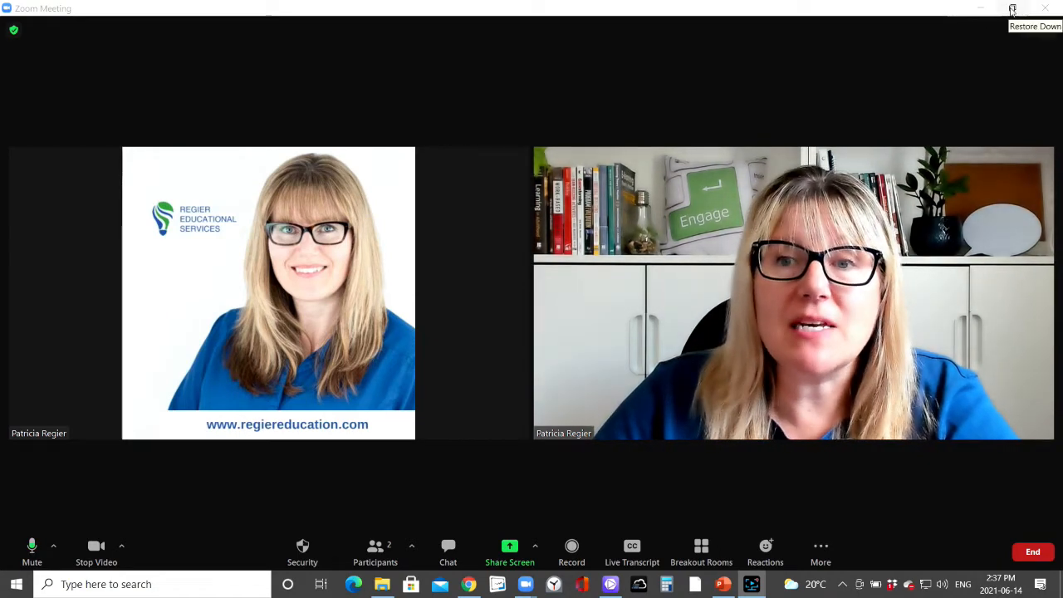
# Restore the maximized Zoom meeting window down to a smaller size.
pyautogui.click(1013, 9)
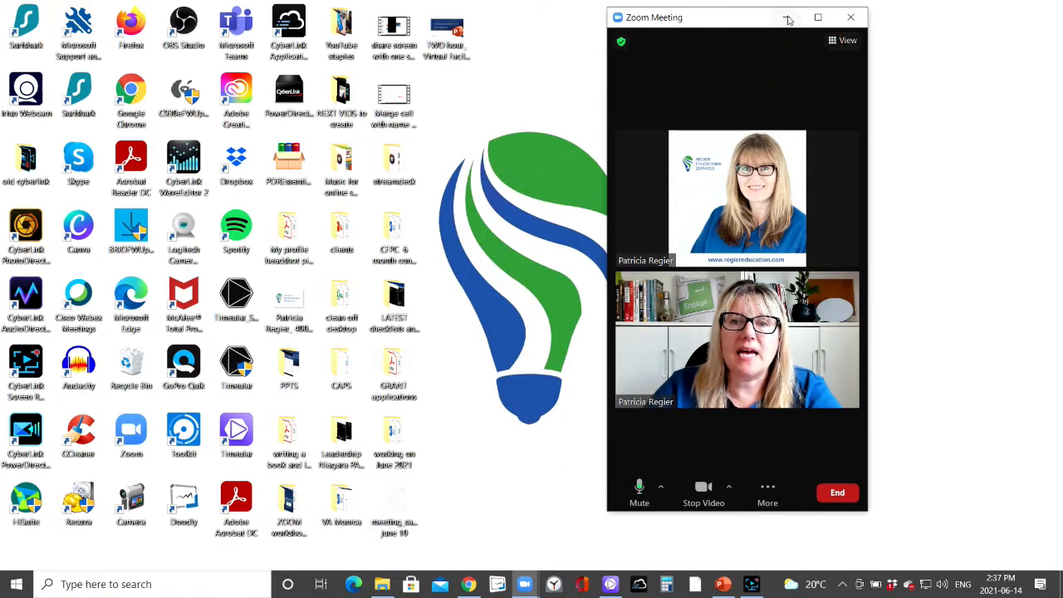
# Minimize the meeting video and start the workshop deck's slide show from the beginning.
pyautogui.click(787, 16)
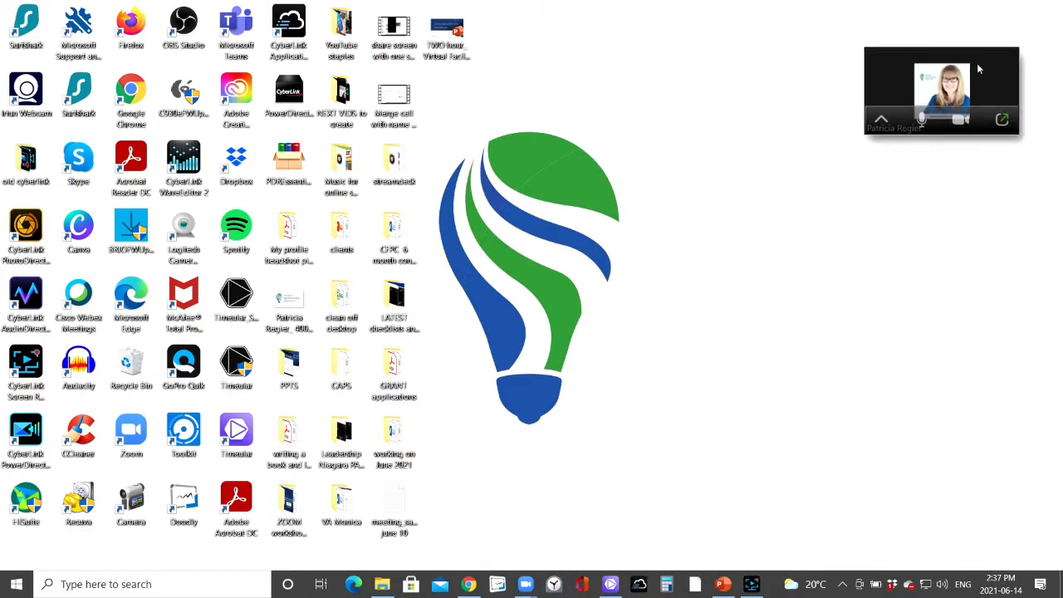
pyautogui.moveTo(870, 140)
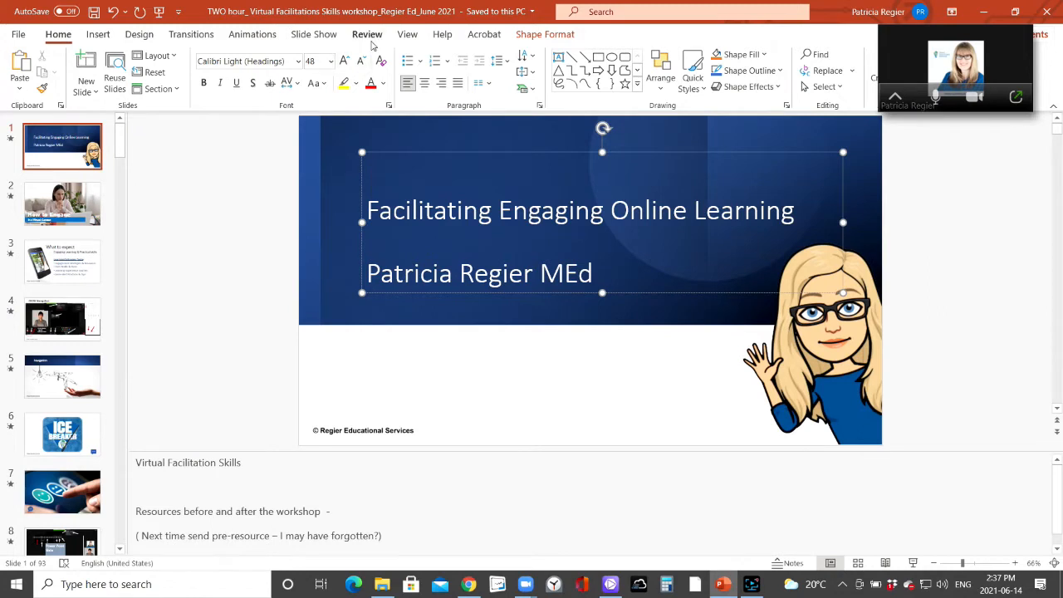
pyautogui.click(314, 34)
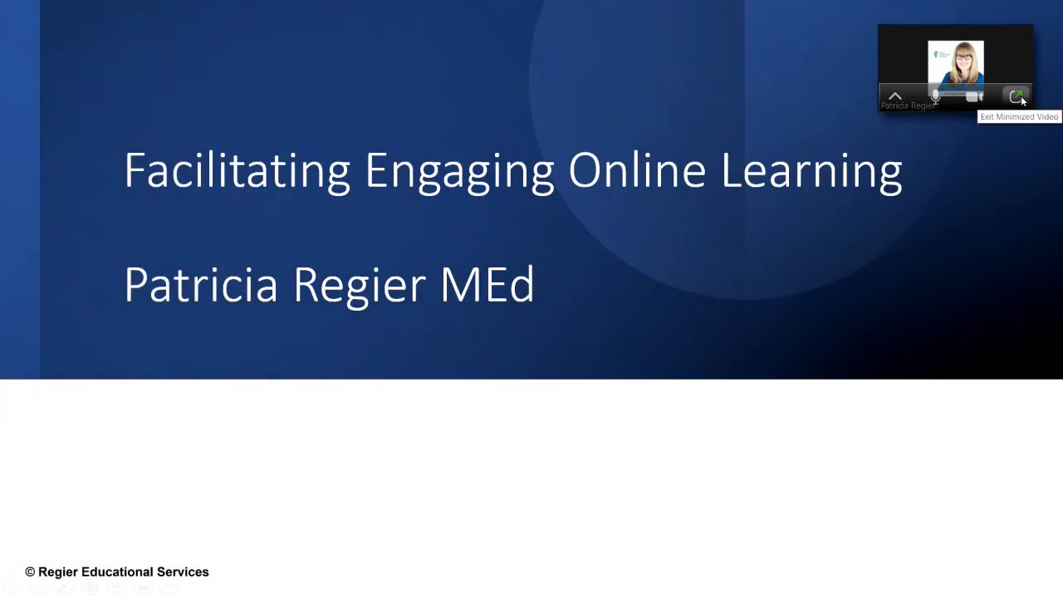
# Return to the full meeting and share the PowerPoint Slide Show window.
pyautogui.click(1016, 95)
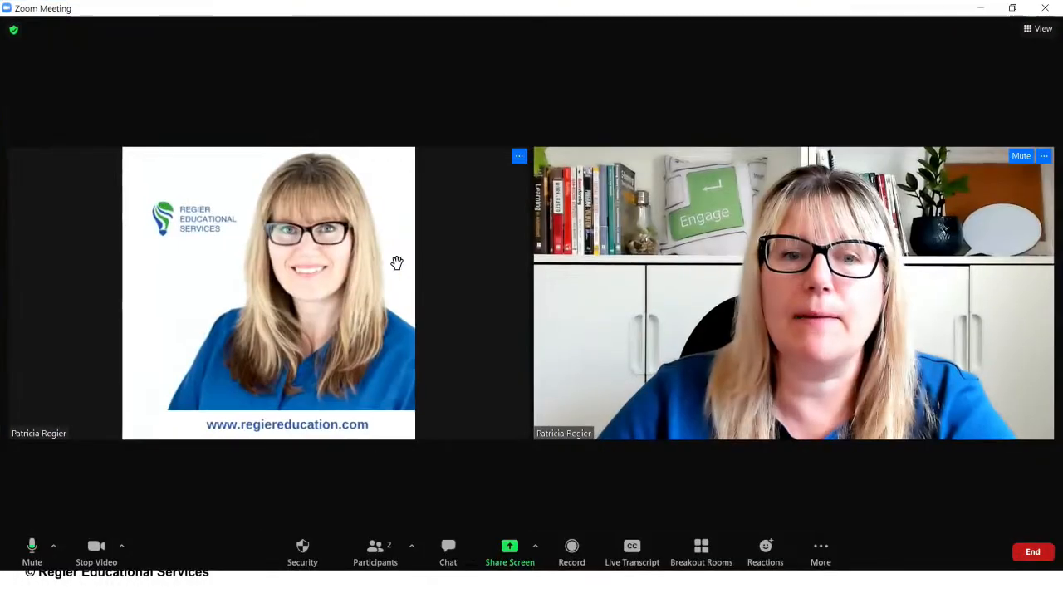
pyautogui.moveTo(494, 494)
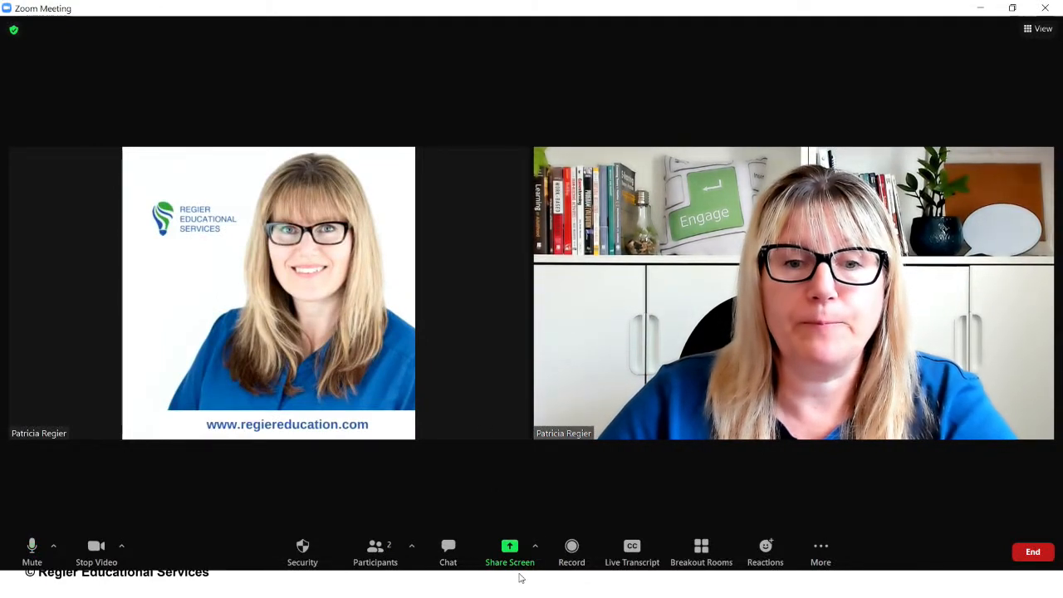
pyautogui.click(508, 551)
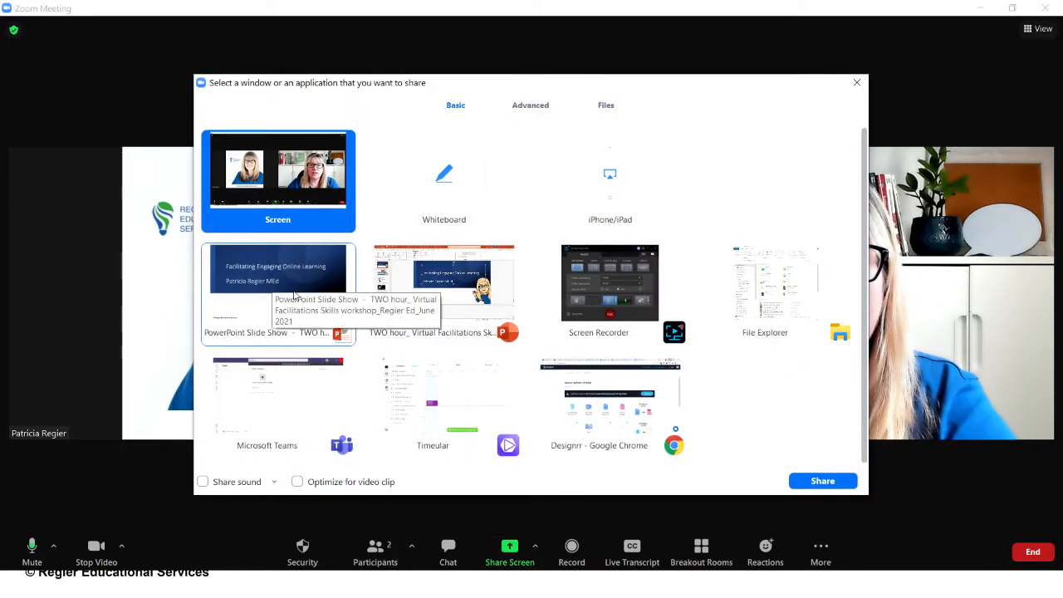
pyautogui.moveTo(445, 292)
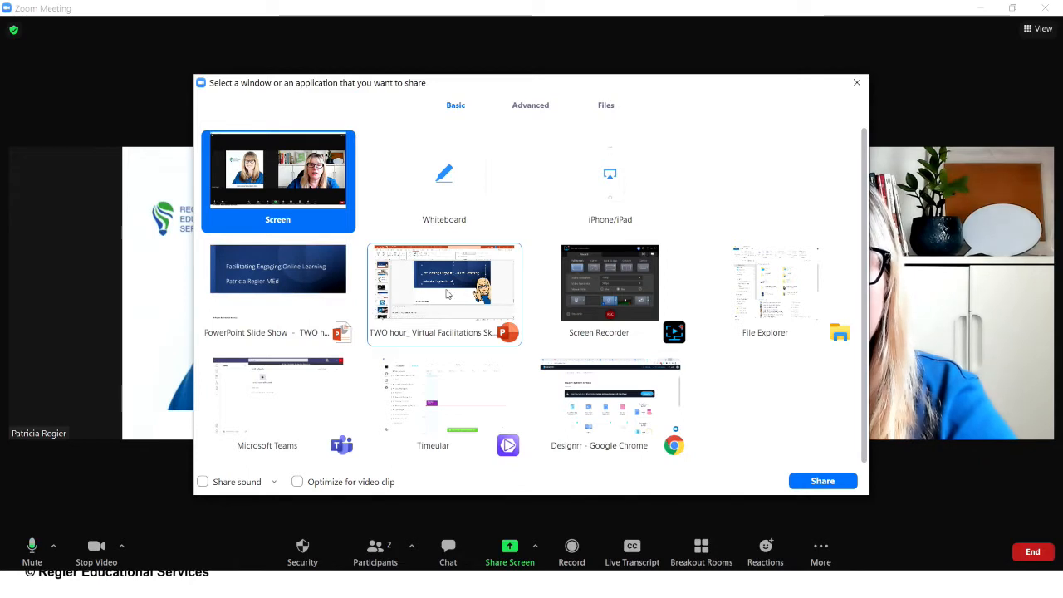
pyautogui.moveTo(279, 282)
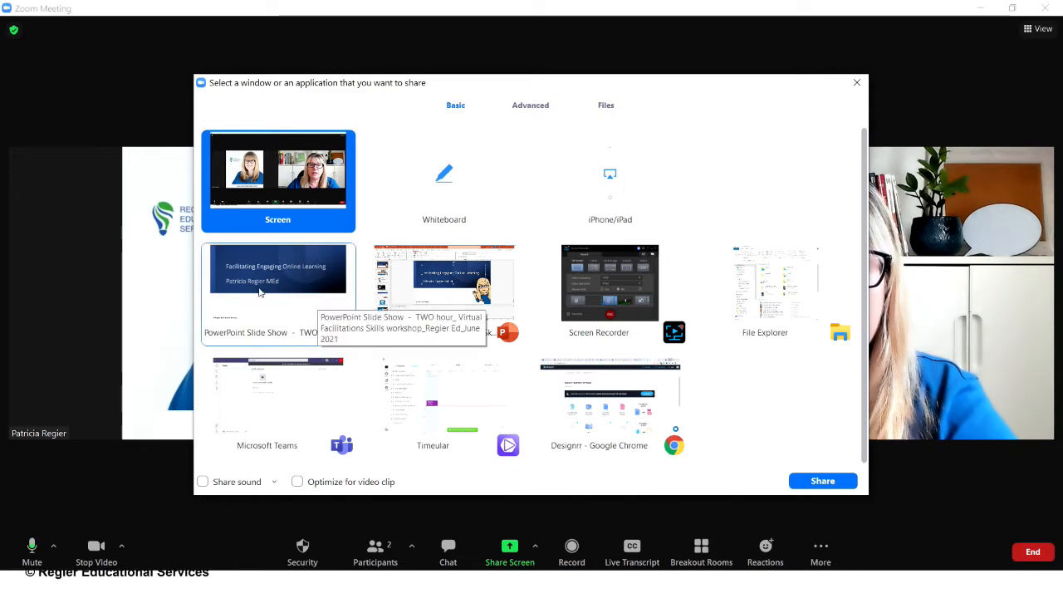
pyautogui.click(822, 481)
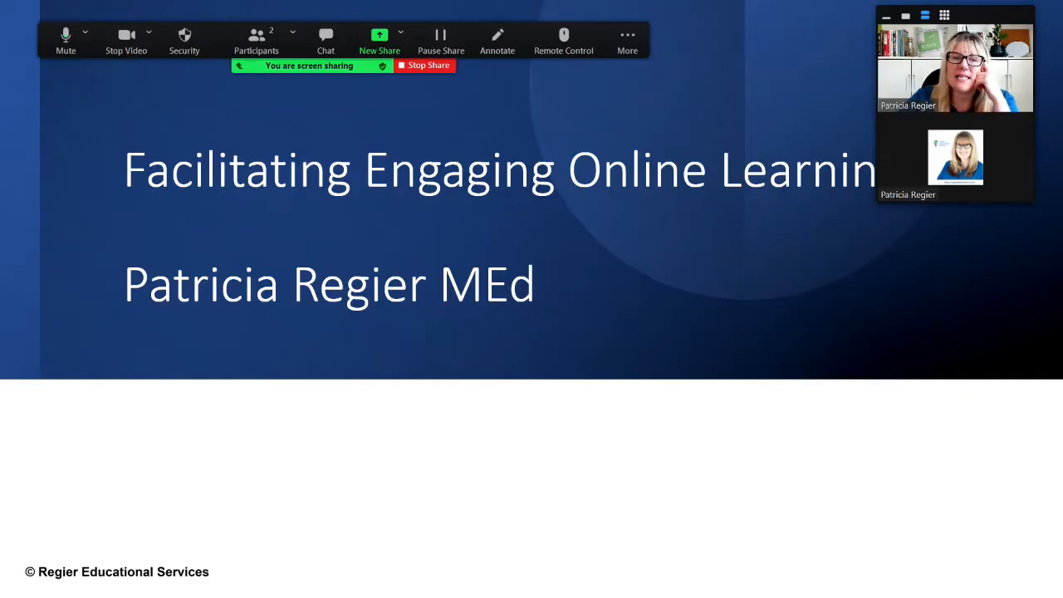
pyautogui.moveTo(432, 375)
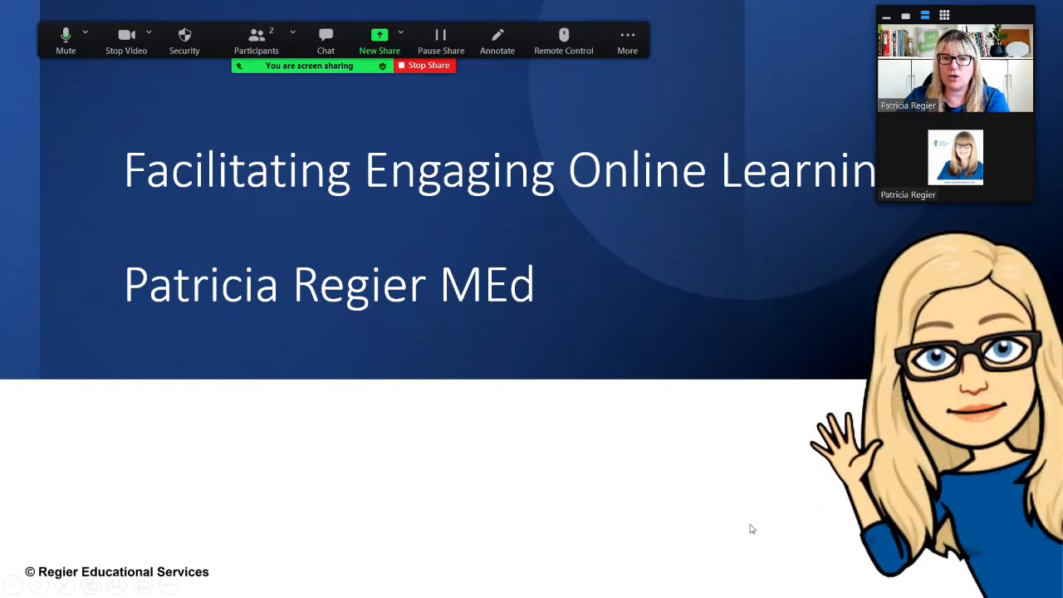
pyautogui.moveTo(734, 526)
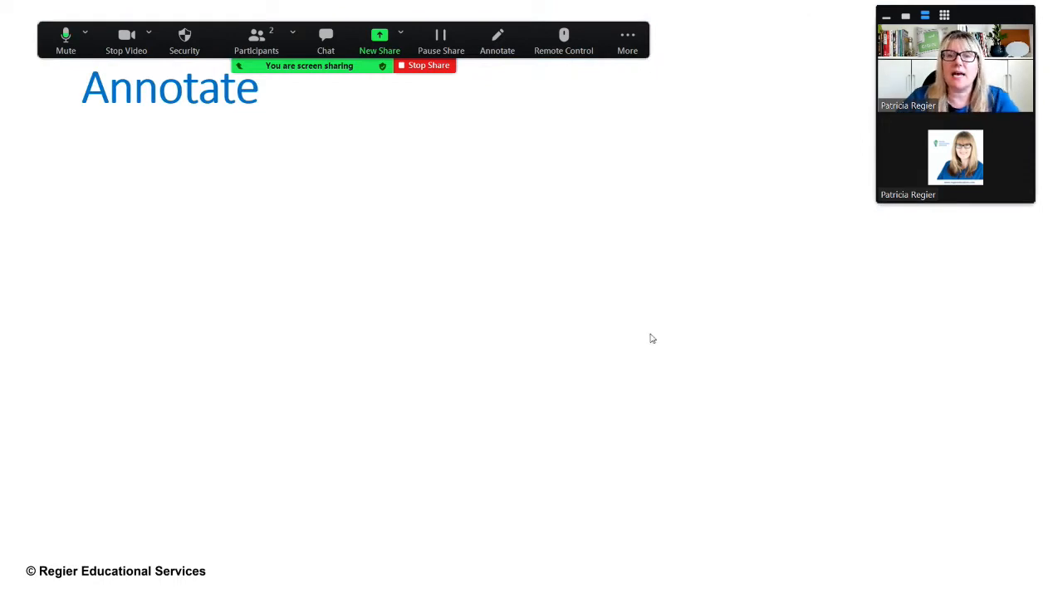
pyautogui.moveTo(646, 334)
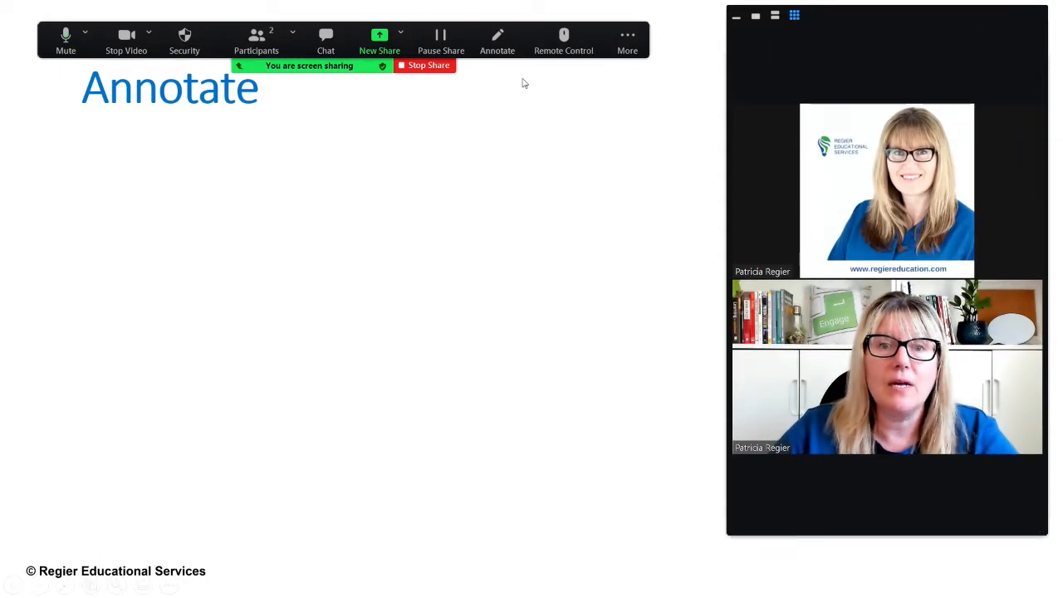
# Draw an arrow annotation across the shared Annotate slide.
pyautogui.click(496, 40)
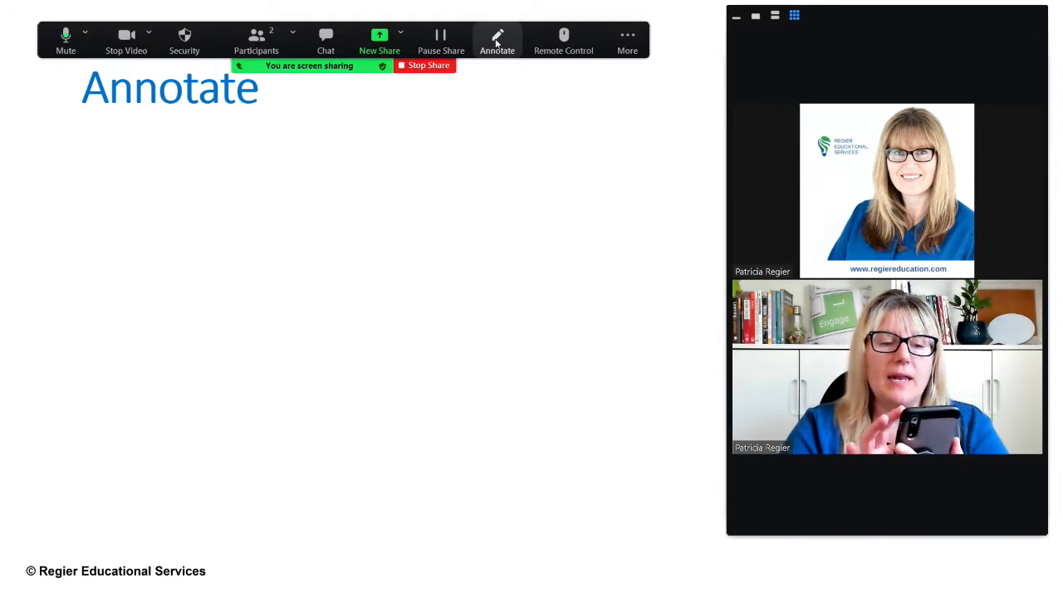
pyautogui.moveTo(129, 197); pyautogui.dragTo(179, 471)
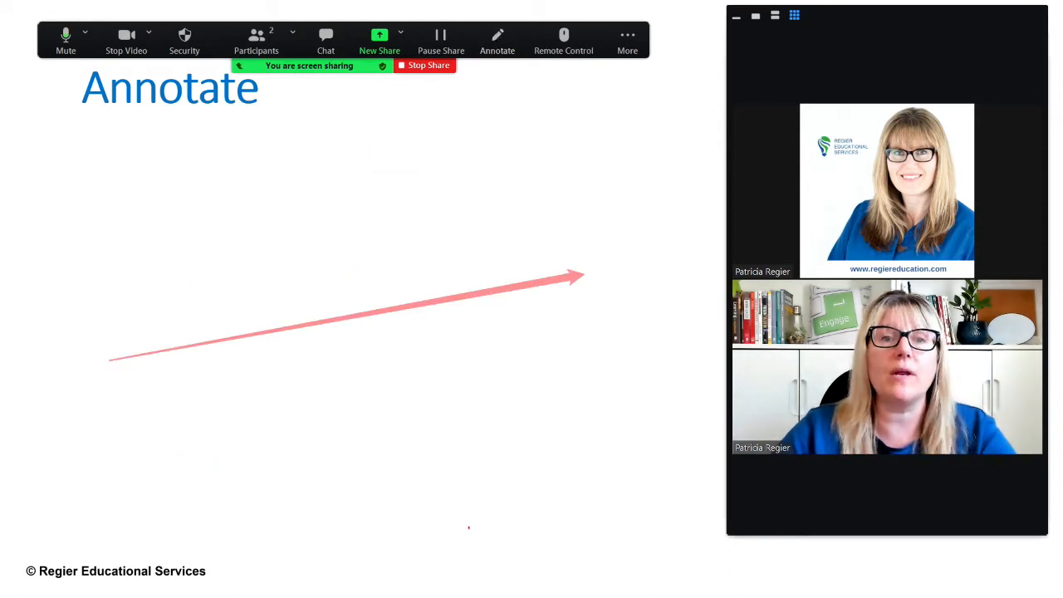
# Add the text annotation 'Hi this is Patricia' onto the shared slide.
pyautogui.click(497, 40)
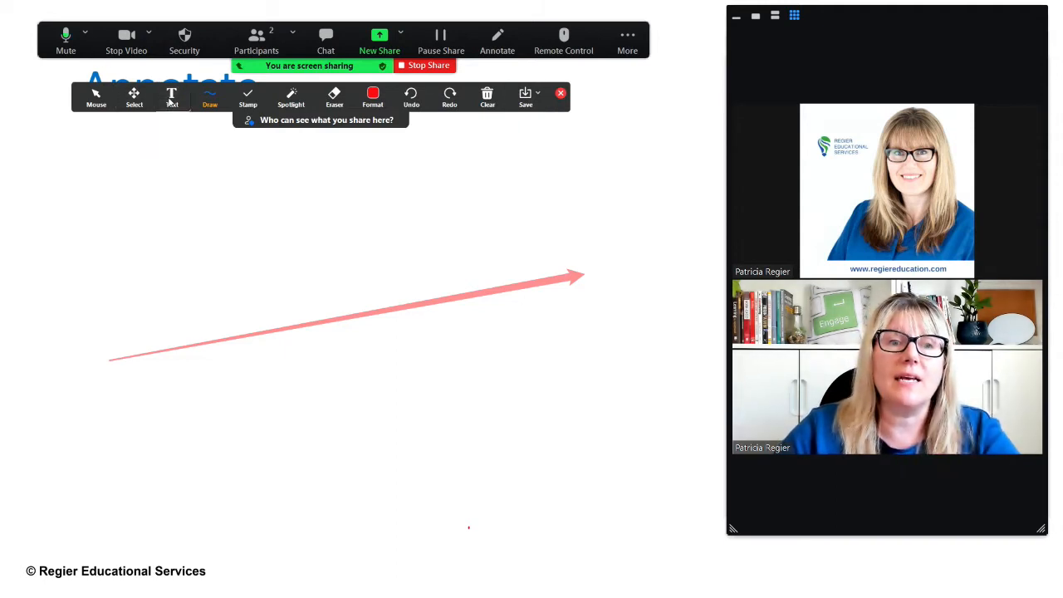
pyautogui.click(171, 98)
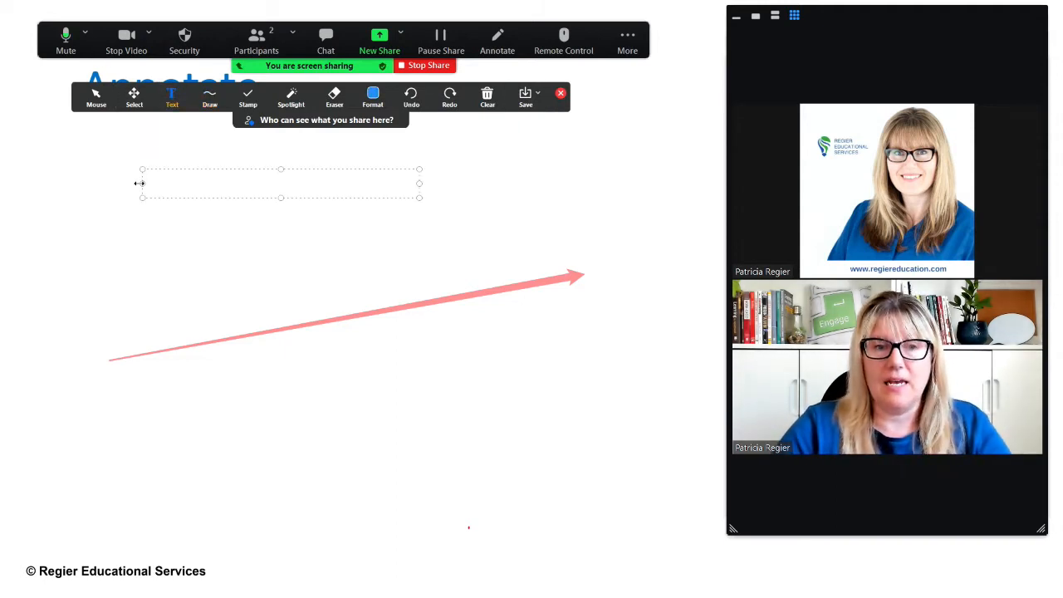
pyautogui.write('Hi th')
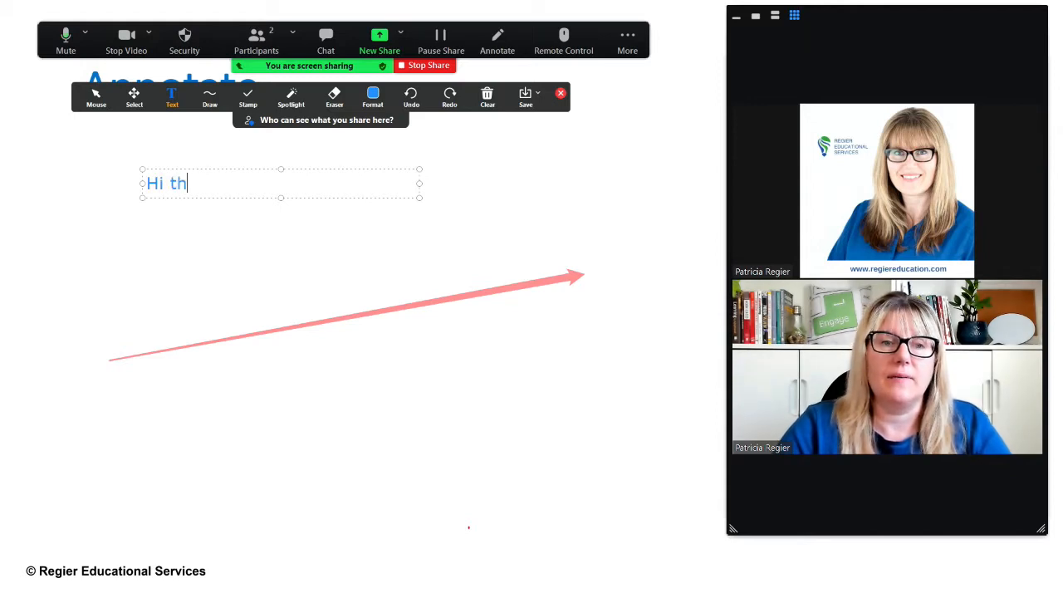
pyautogui.write('is is Patricia')
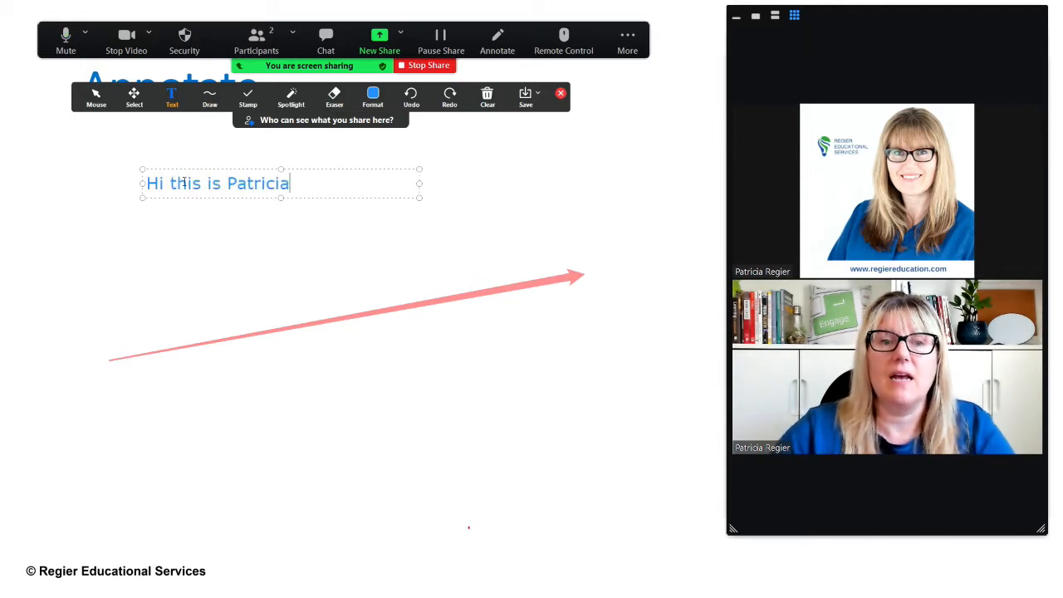
pyautogui.click(281, 219)
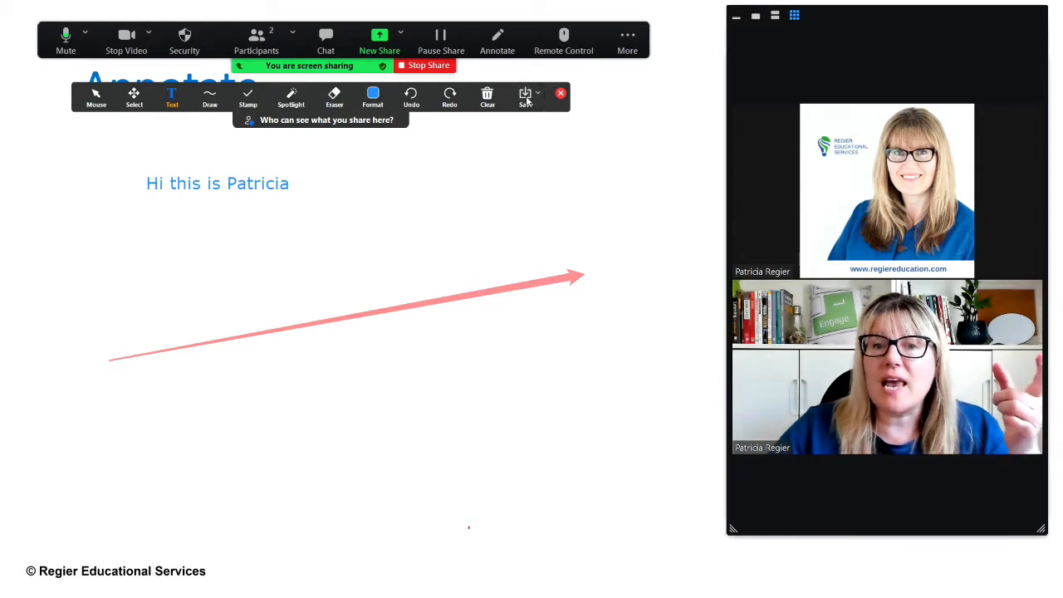
# Save the annotated slide, then clear all drawings from it.
pyautogui.click(525, 95)
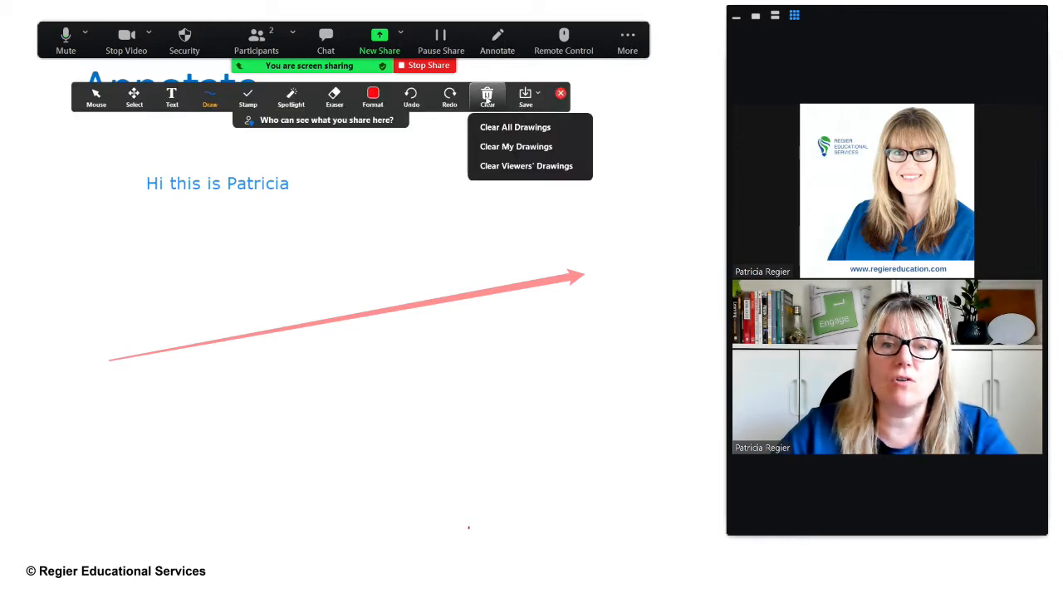
pyautogui.click(515, 126)
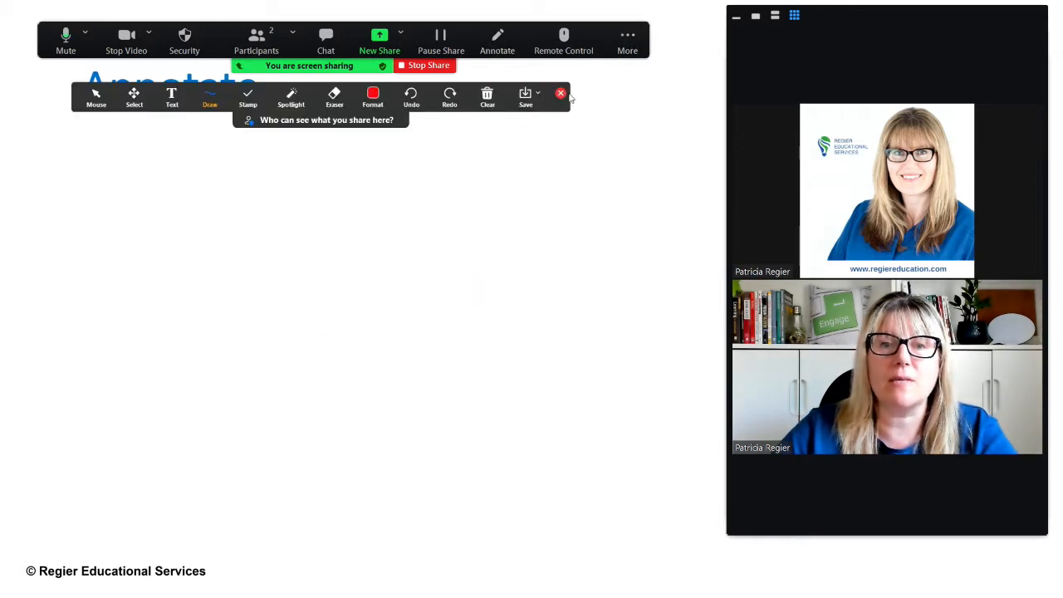
# Close the Zoom annotation toolbar.
pyautogui.click(561, 93)
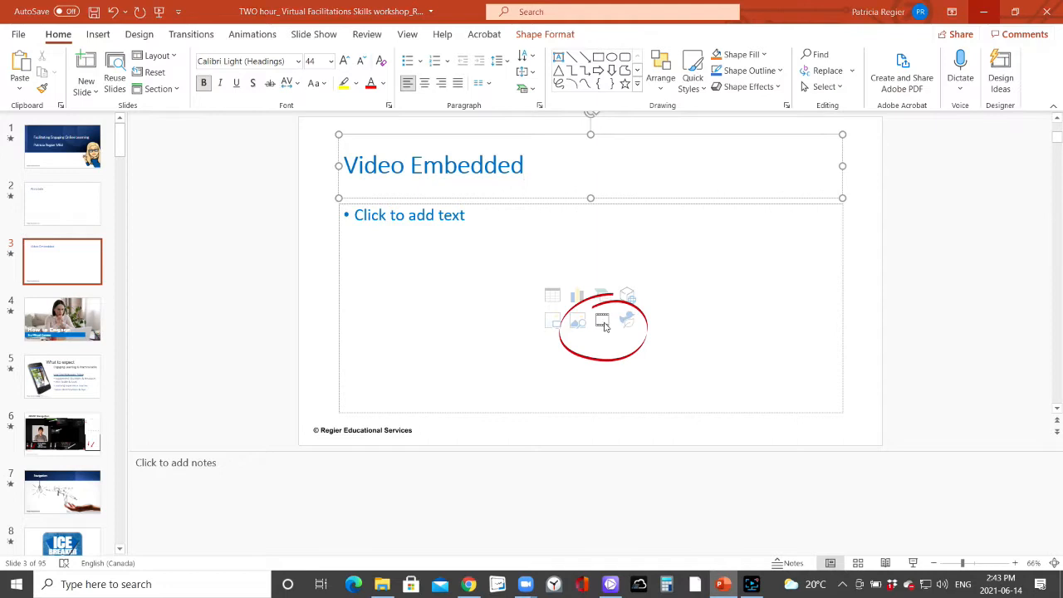
# Embed the downloaded chairs video from this computer onto the slide.
pyautogui.click(601, 322)
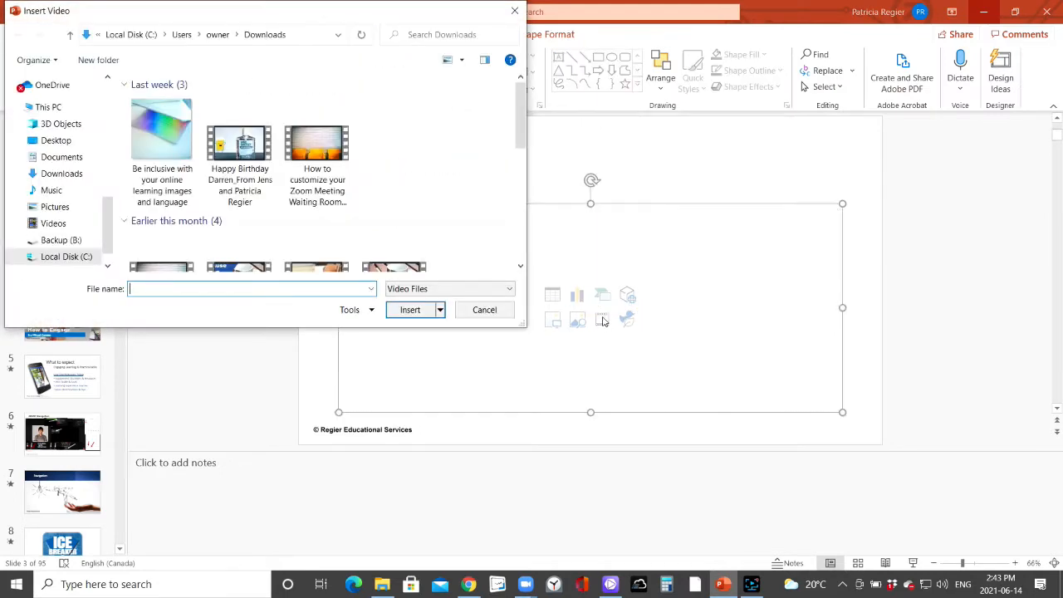
pyautogui.moveTo(316, 149)
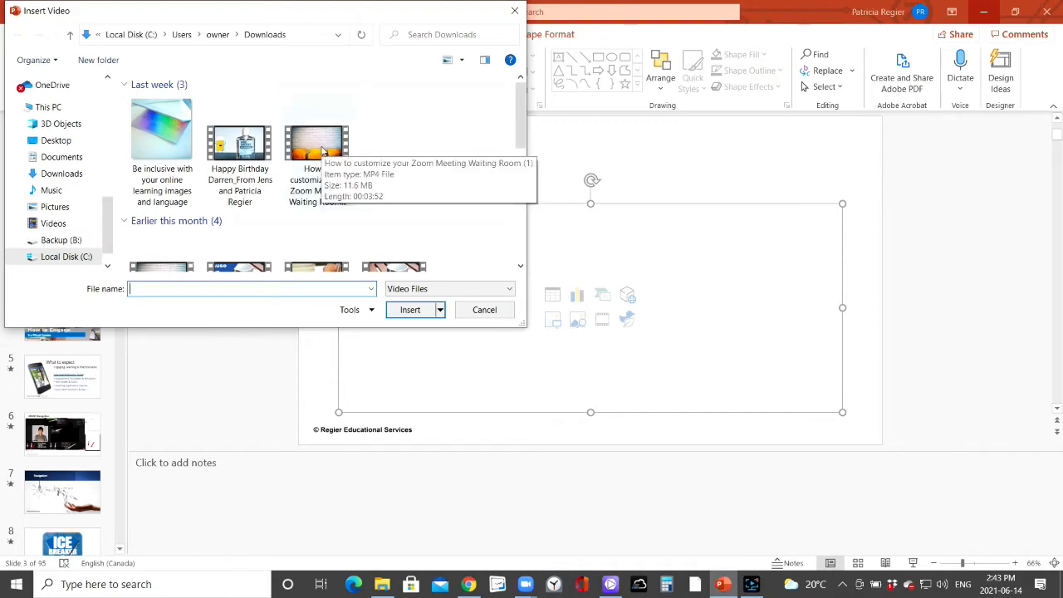
pyautogui.click(410, 308)
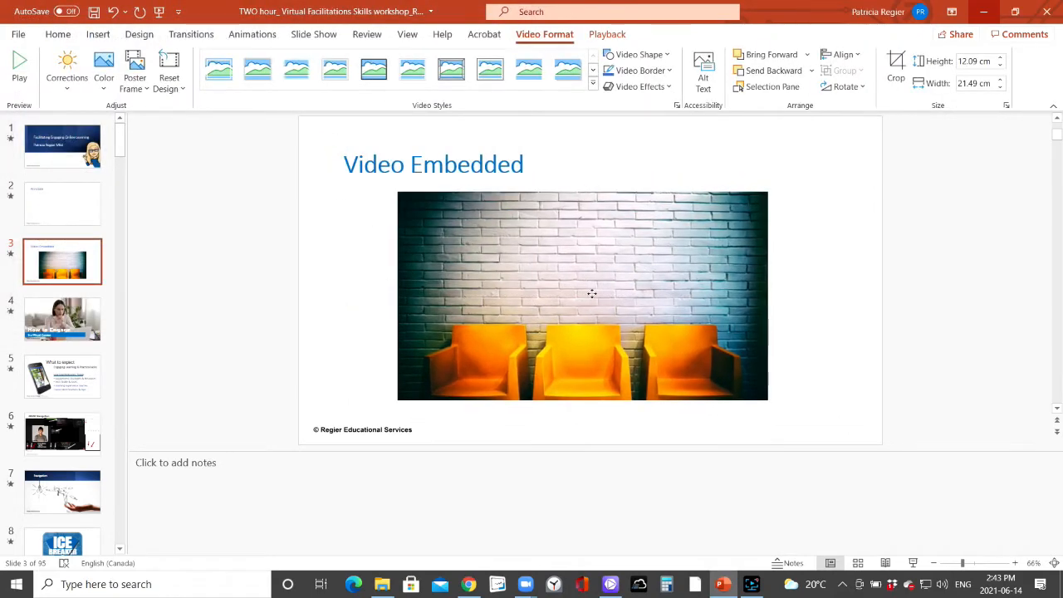
pyautogui.click(581, 296)
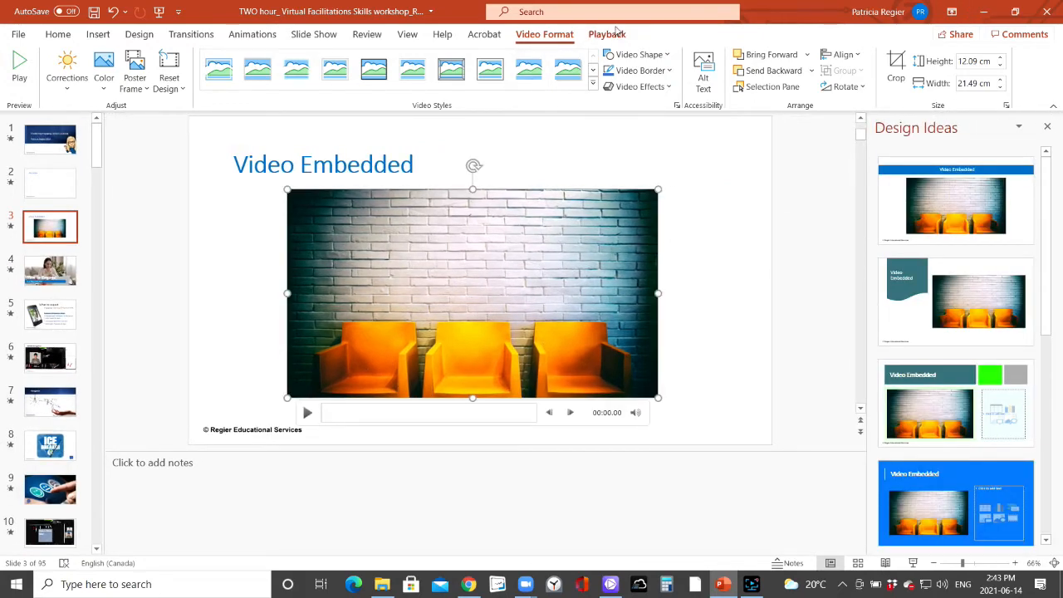
# Set the embedded video's playback Start option to Automatically.
pyautogui.click(608, 33)
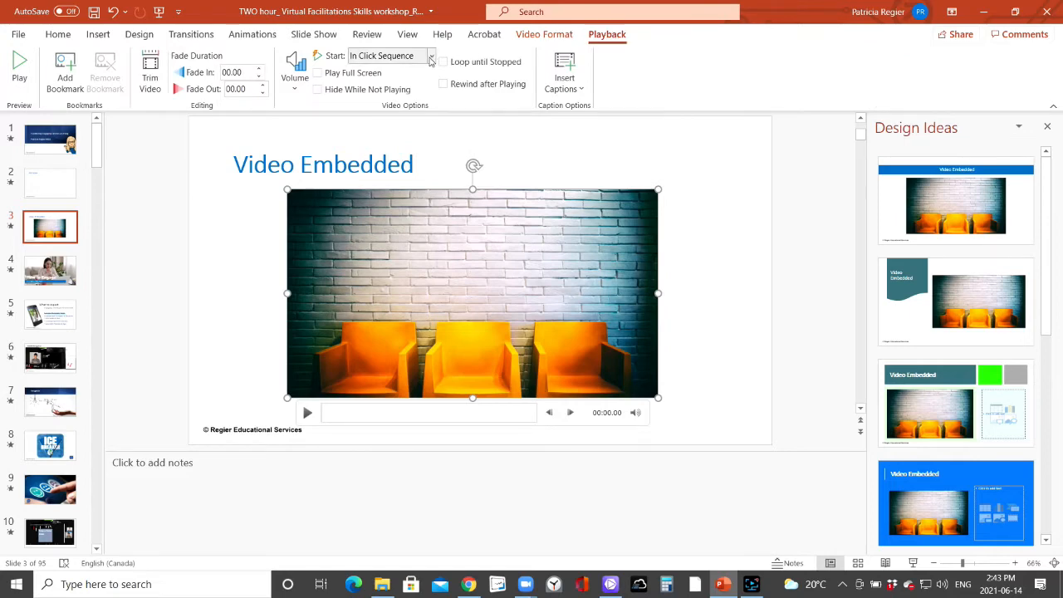
pyautogui.click(430, 57)
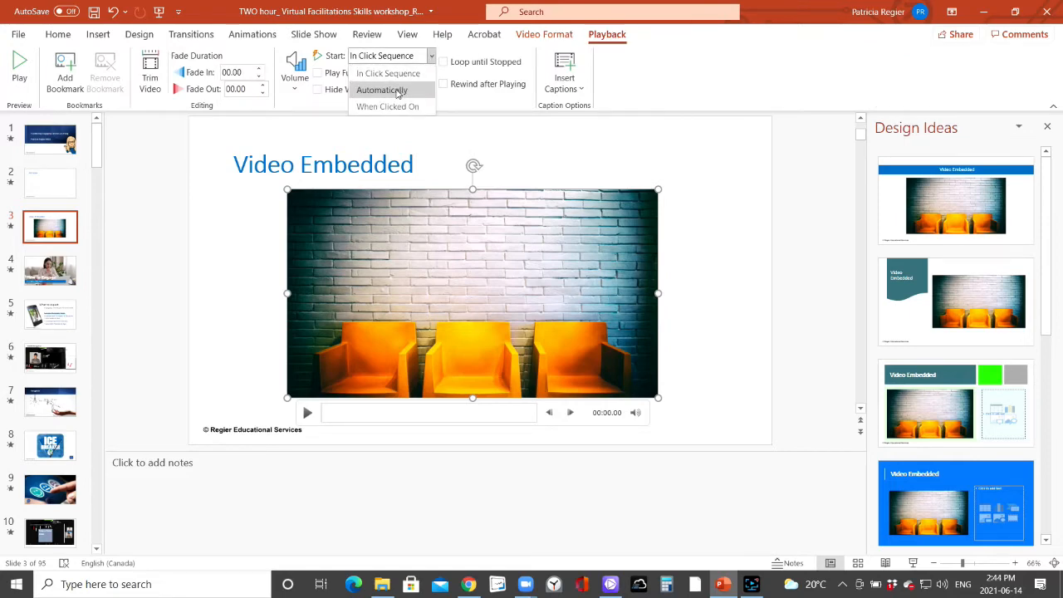
pyautogui.click(382, 90)
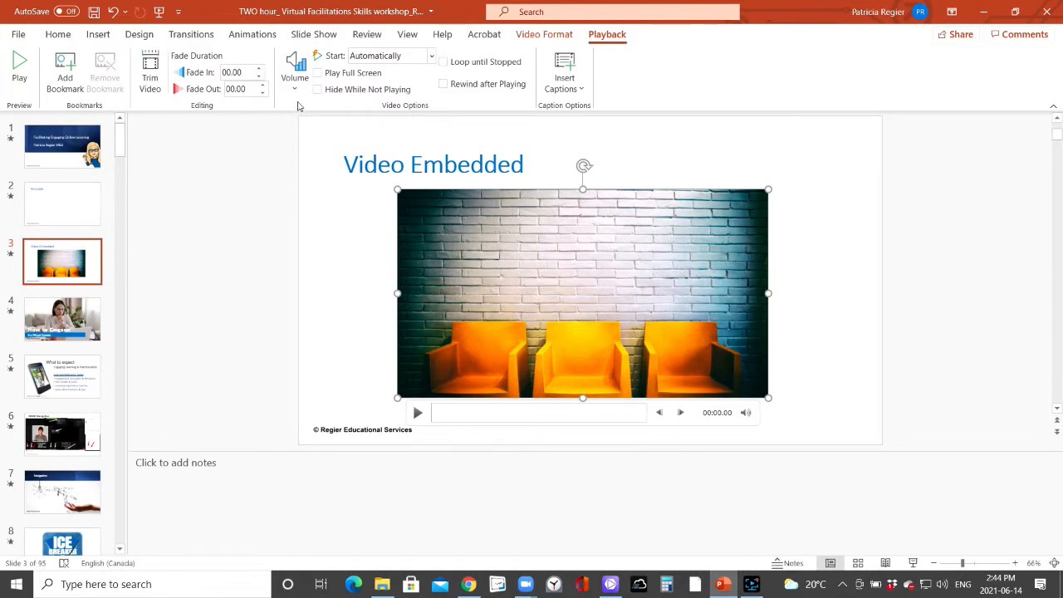
pyautogui.click(296, 70)
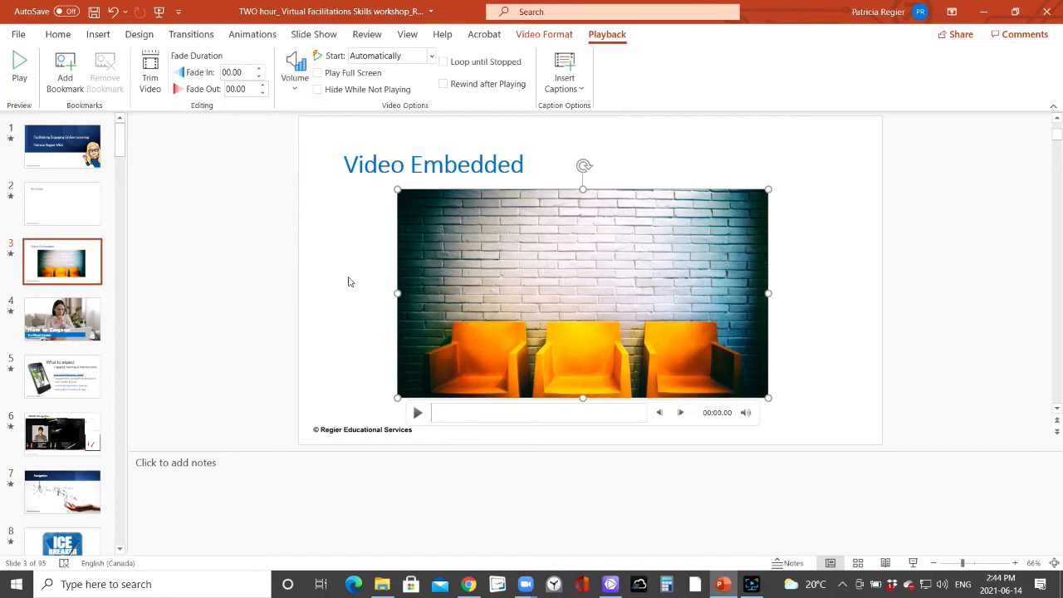
pyautogui.moveTo(515, 270)
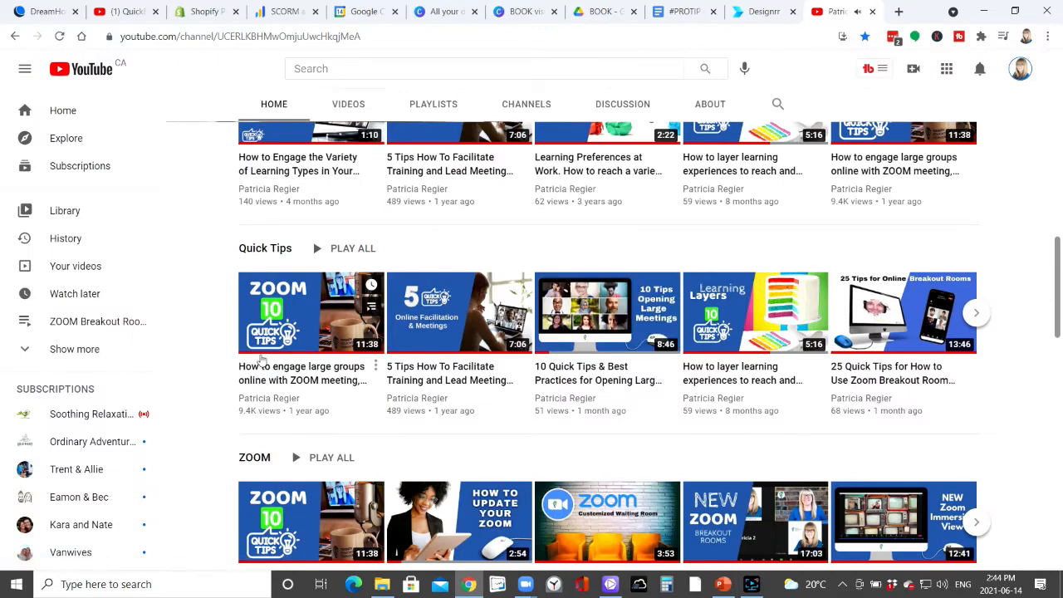
# Open the ZOOM 10 Quick Tips video and bring up its Share options.
pyautogui.click(312, 312)
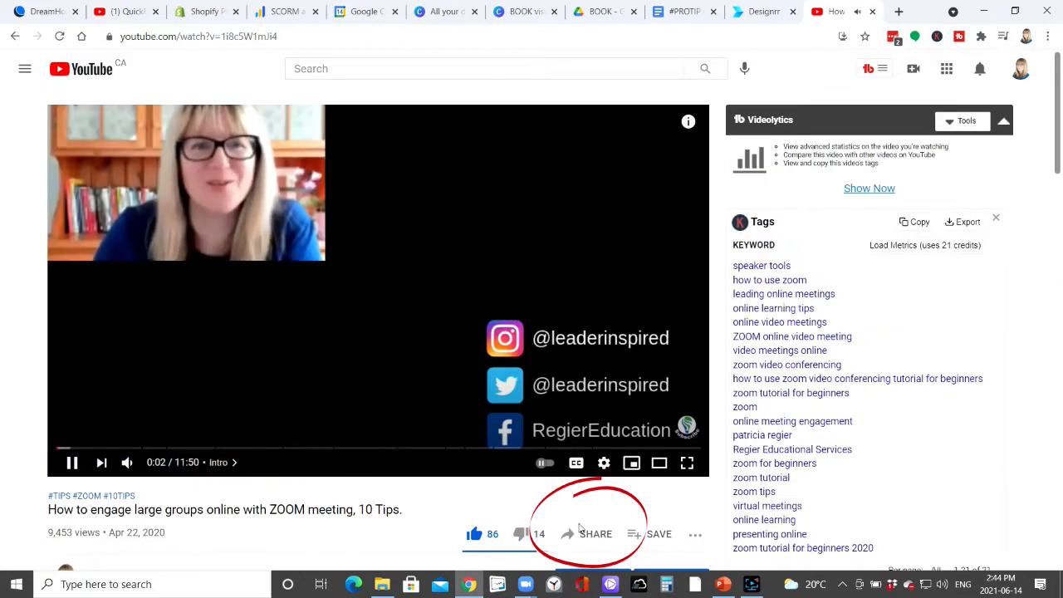
pyautogui.click(869, 188)
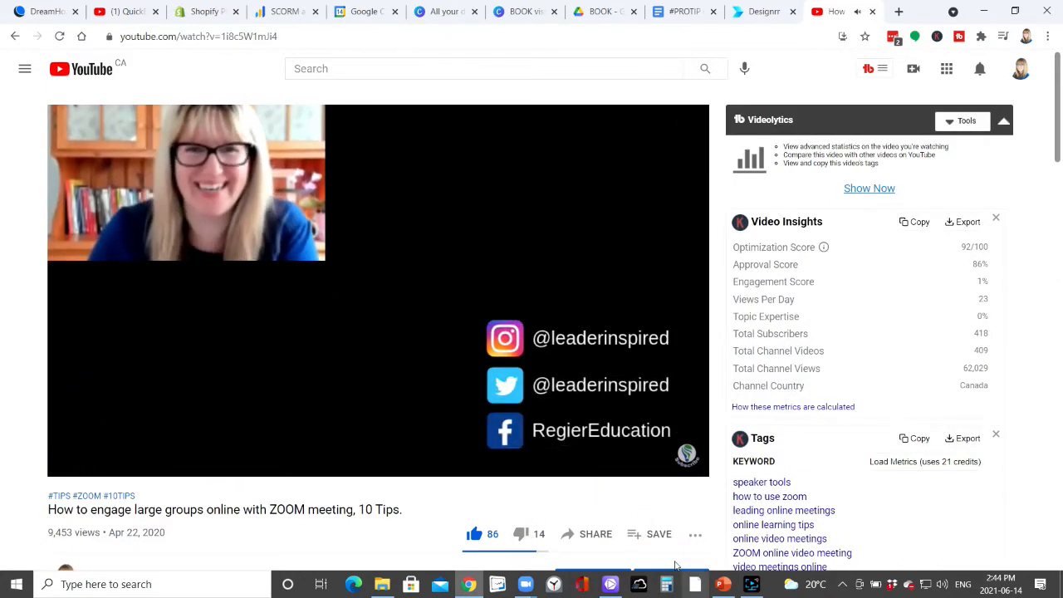
pyautogui.click(594, 534)
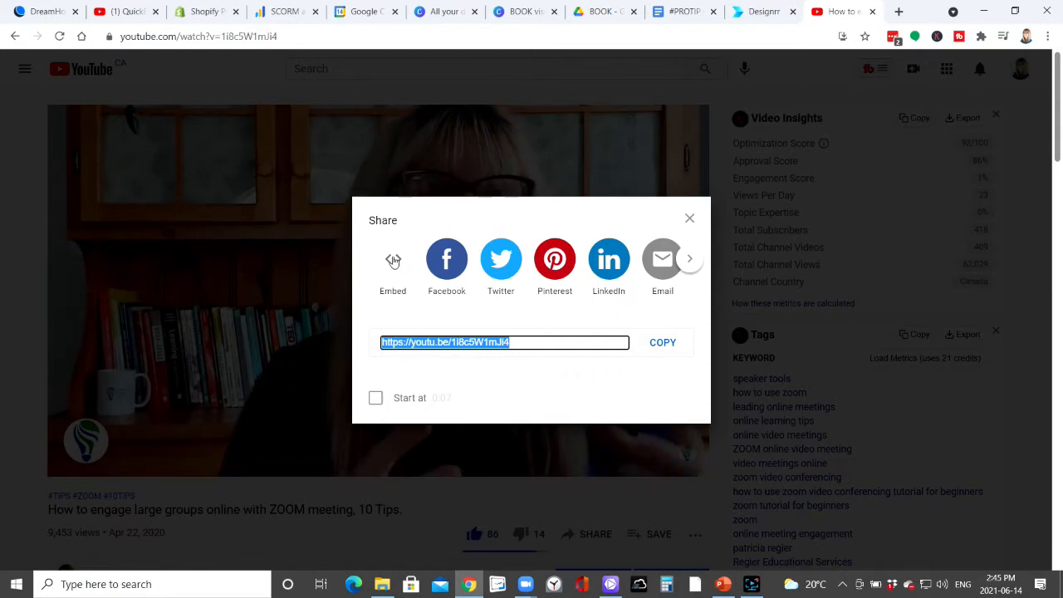
# Choose Embed and copy the video's embed code.
pyautogui.click(392, 259)
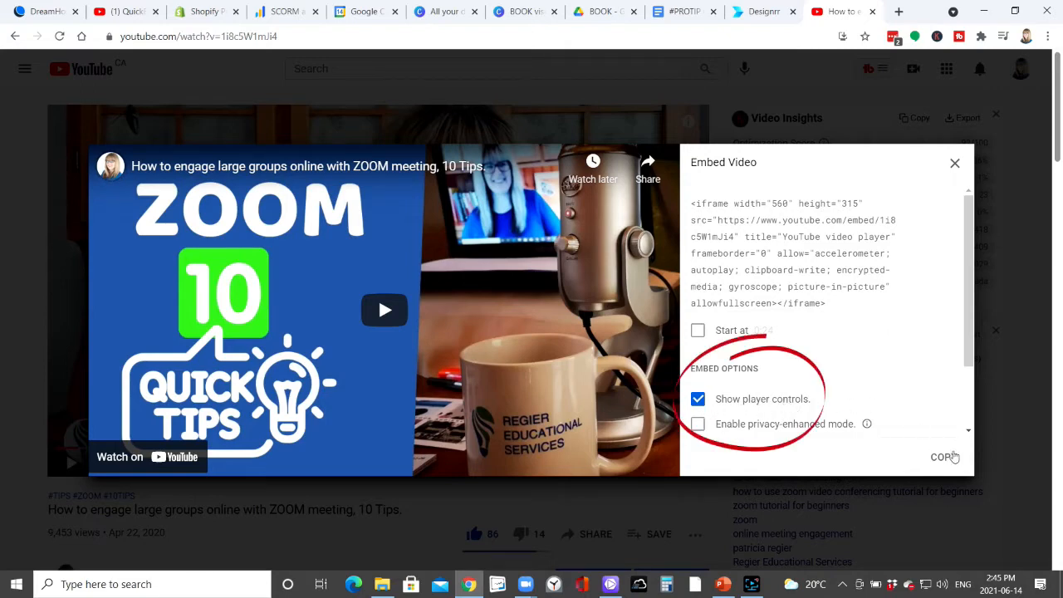
pyautogui.scroll(-3)
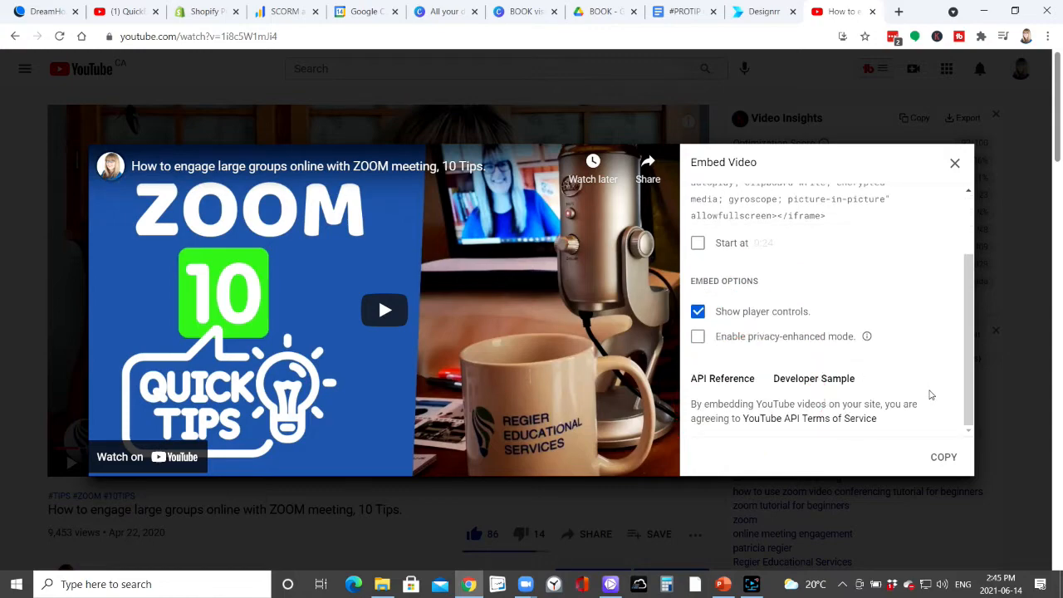
pyautogui.click(943, 457)
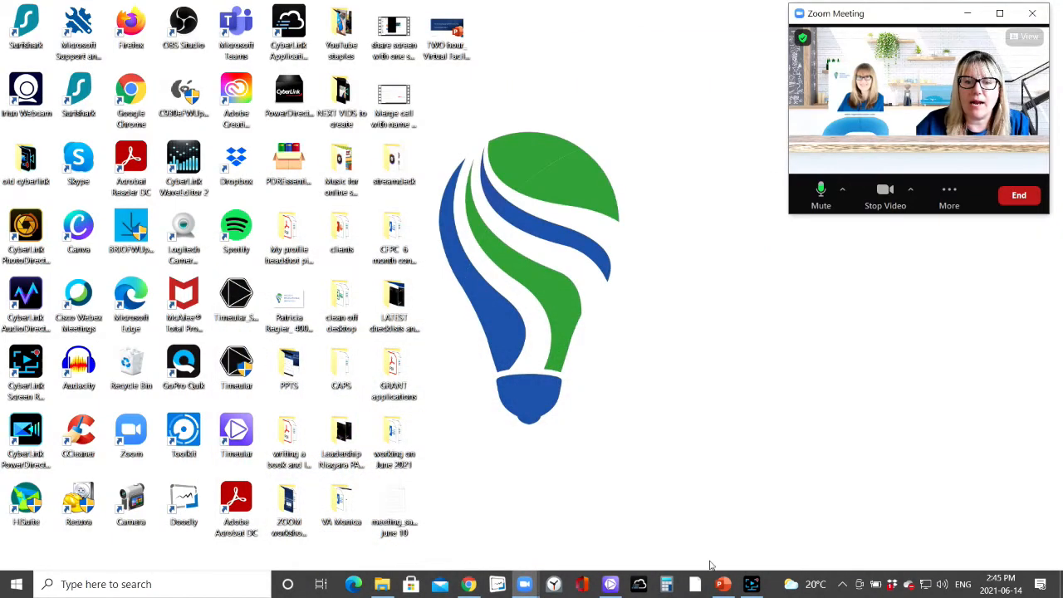
# Back in PowerPoint, bring up the Insert Online Video dialog for the slide.
pyautogui.click(720, 584)
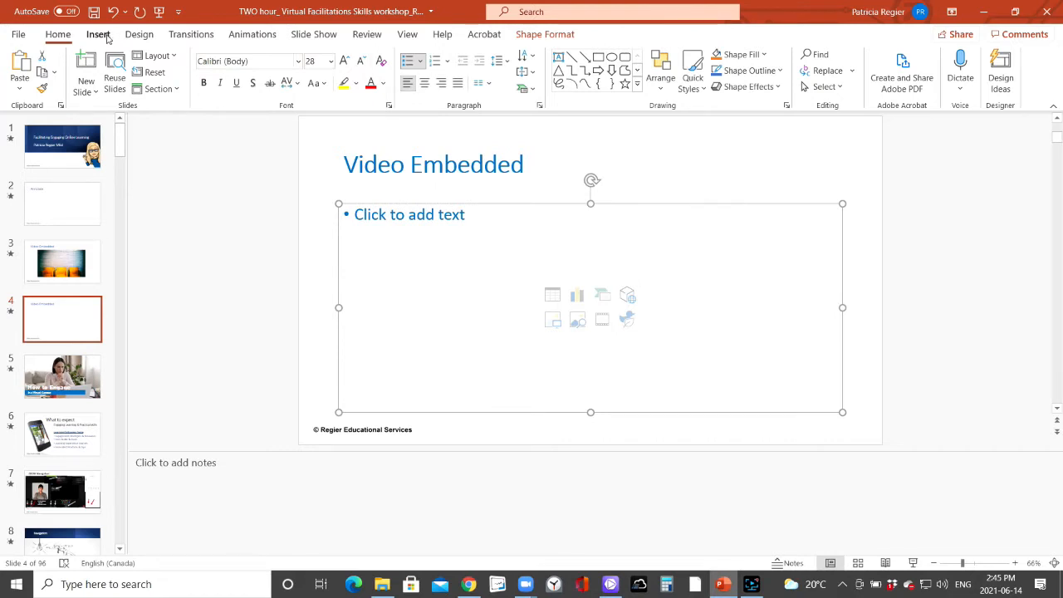
pyautogui.click(98, 33)
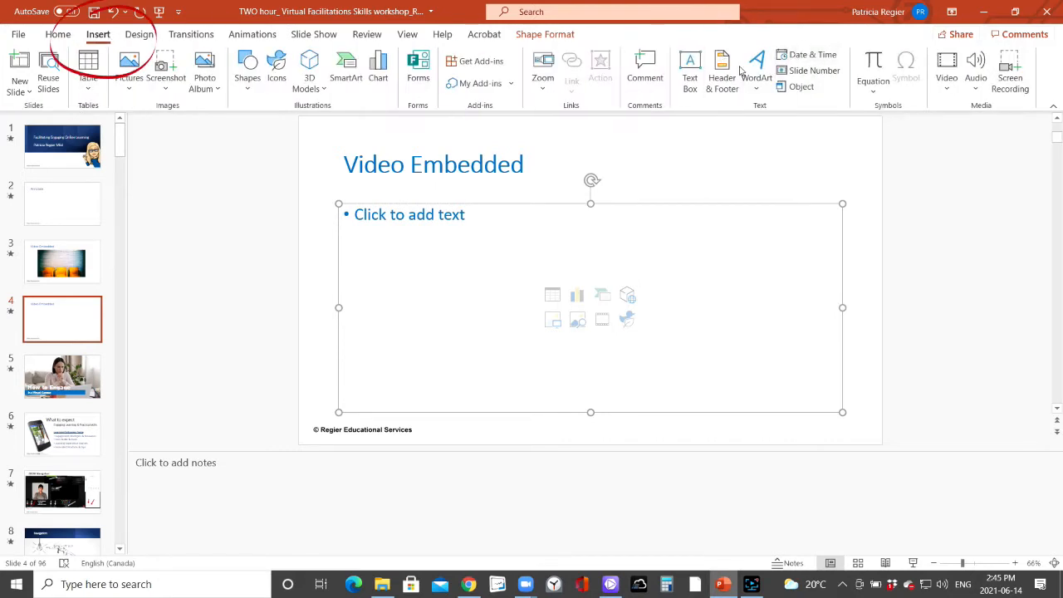
pyautogui.moveTo(463, 93)
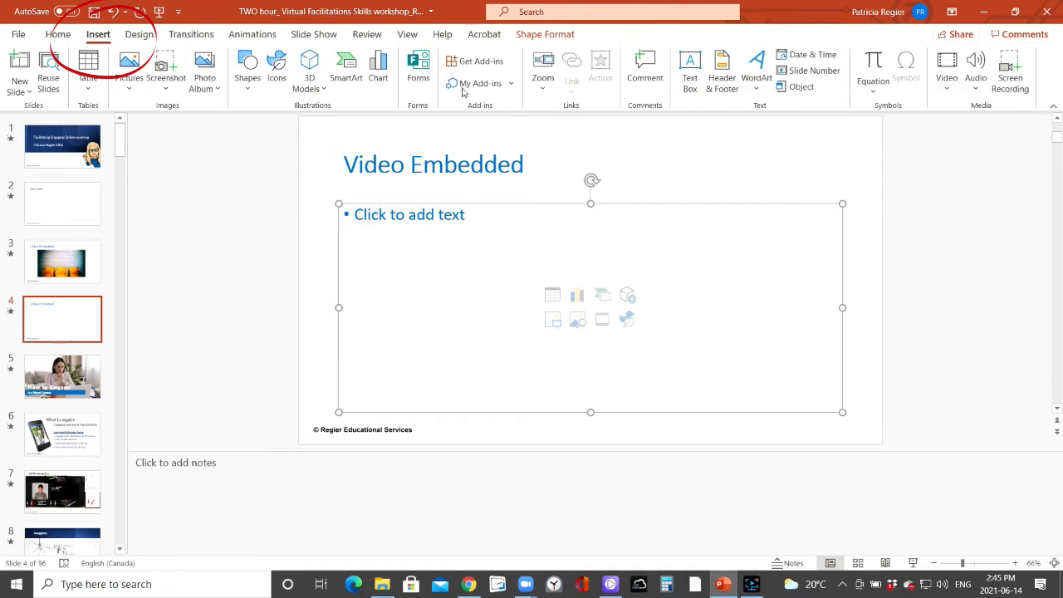
pyautogui.moveTo(757, 69)
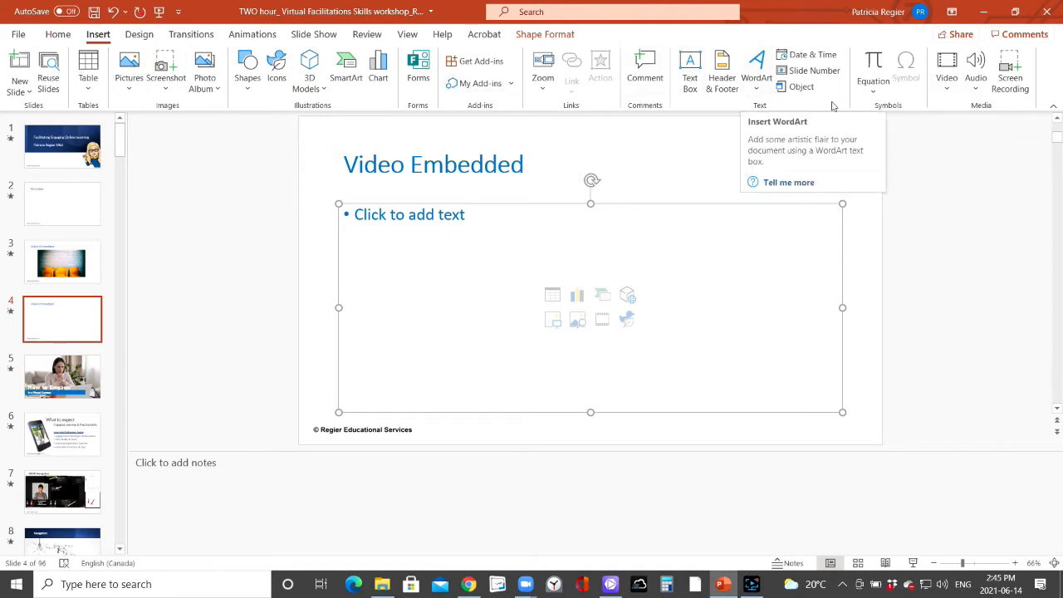
pyautogui.click(947, 70)
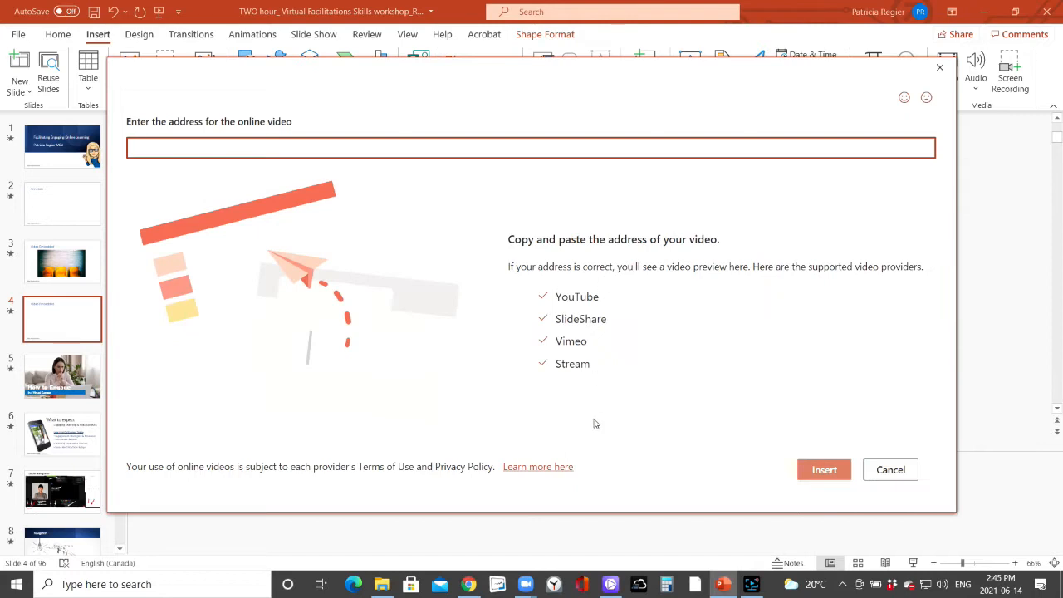
# Paste the YouTube embed code into the address field and insert the video.
pyautogui.write('https://')
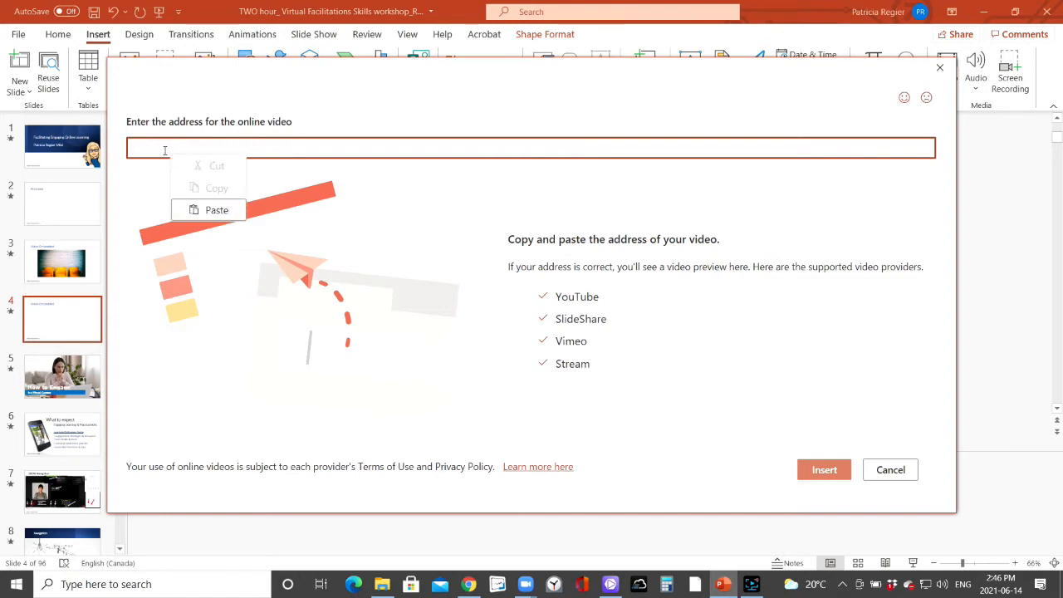
pyautogui.click(216, 210)
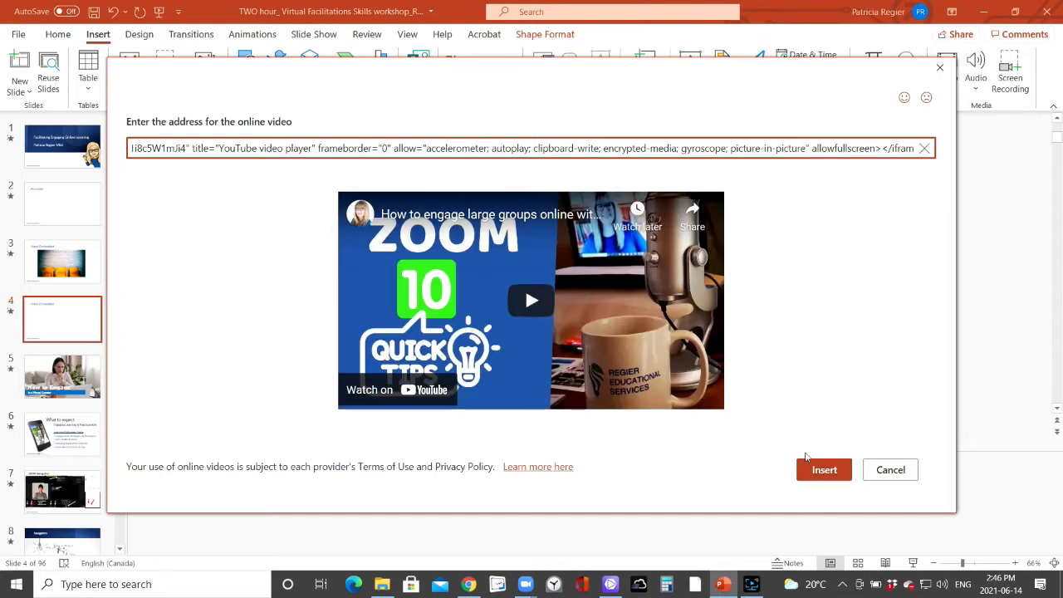
pyautogui.click(823, 469)
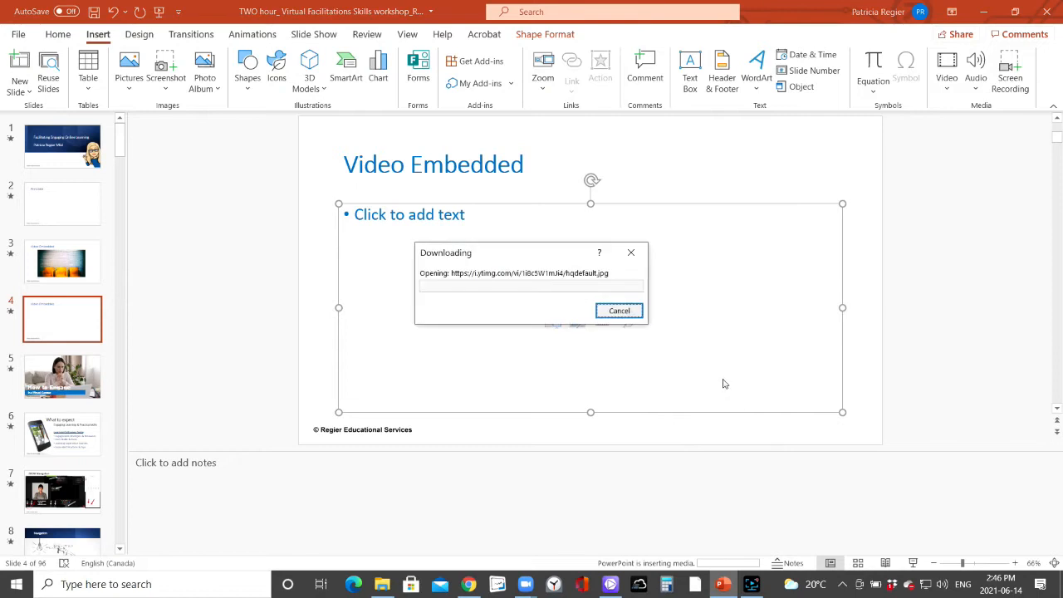
pyautogui.click(619, 311)
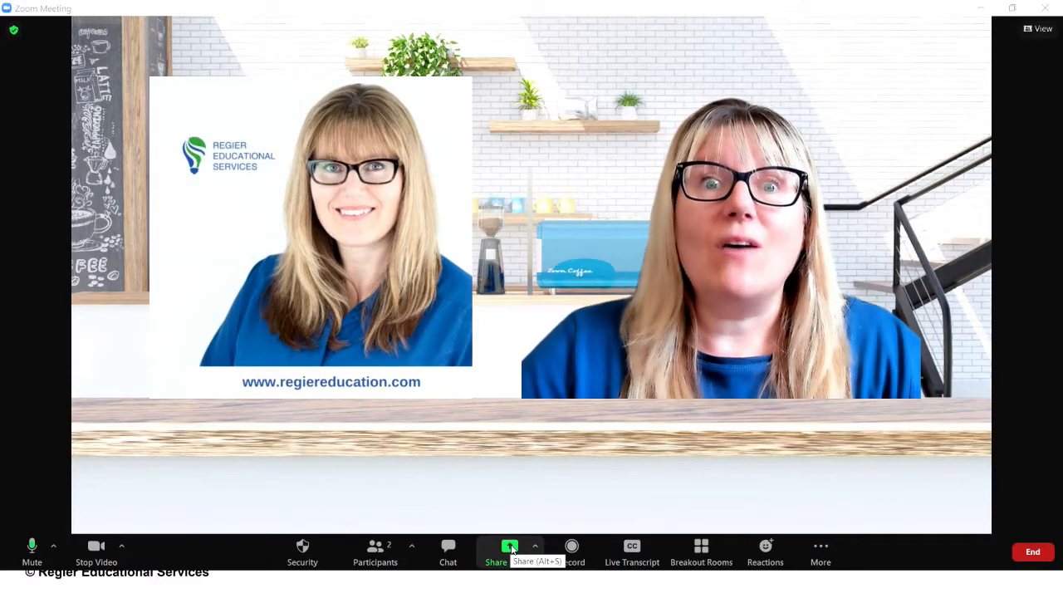
# Share the PowerPoint Slide Show window with the meeting.
pyautogui.click(495, 551)
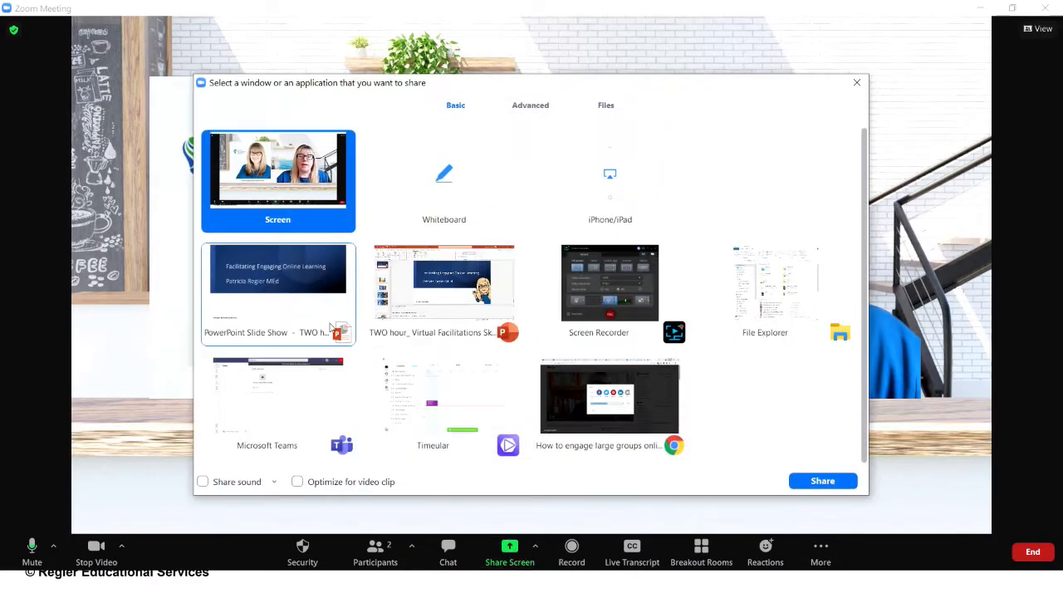
pyautogui.click(278, 296)
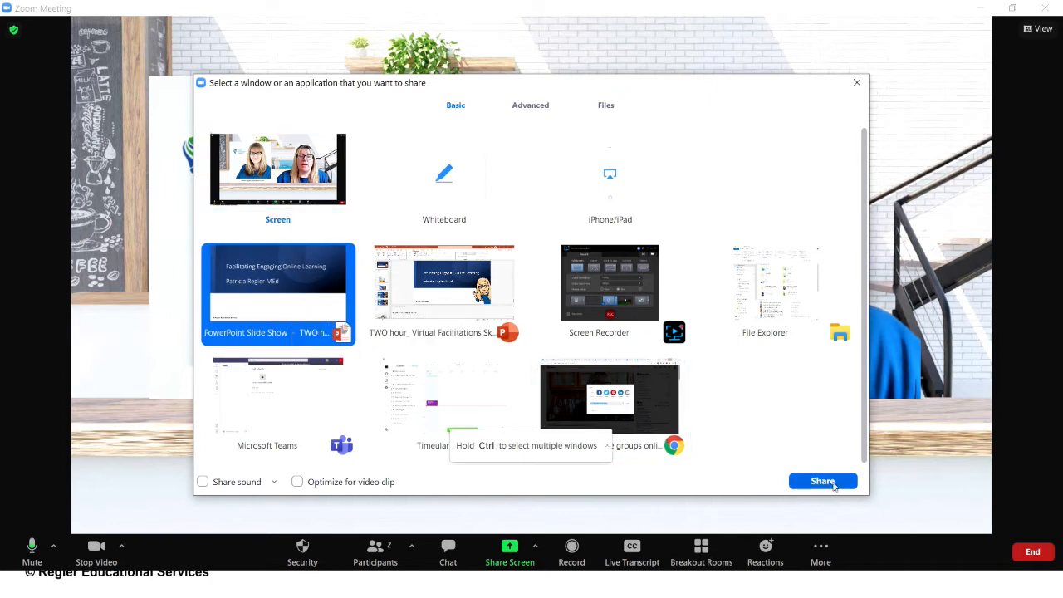
pyautogui.click(820, 482)
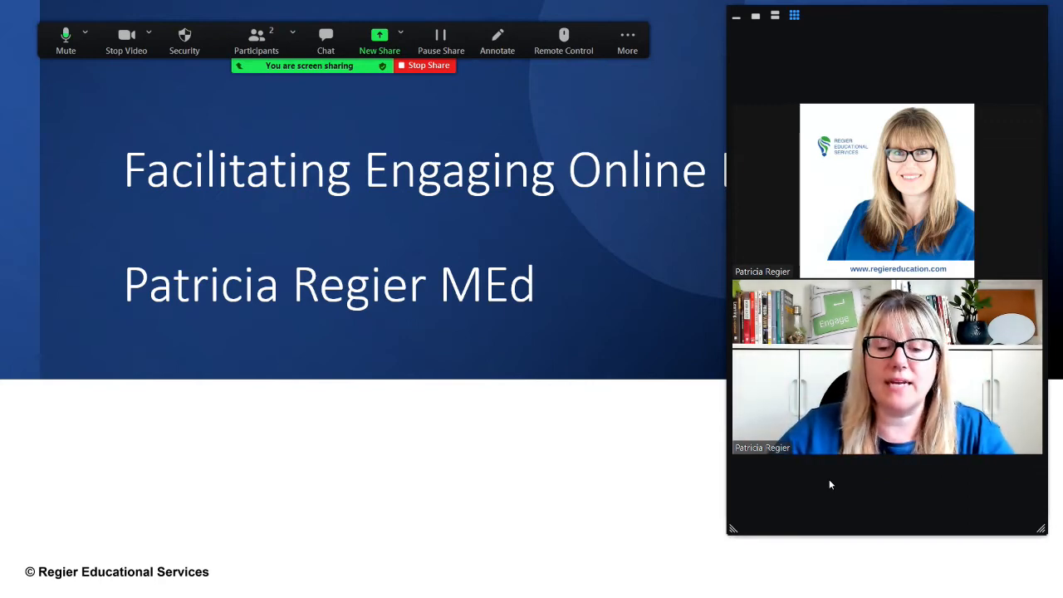
pyautogui.moveTo(791, 376)
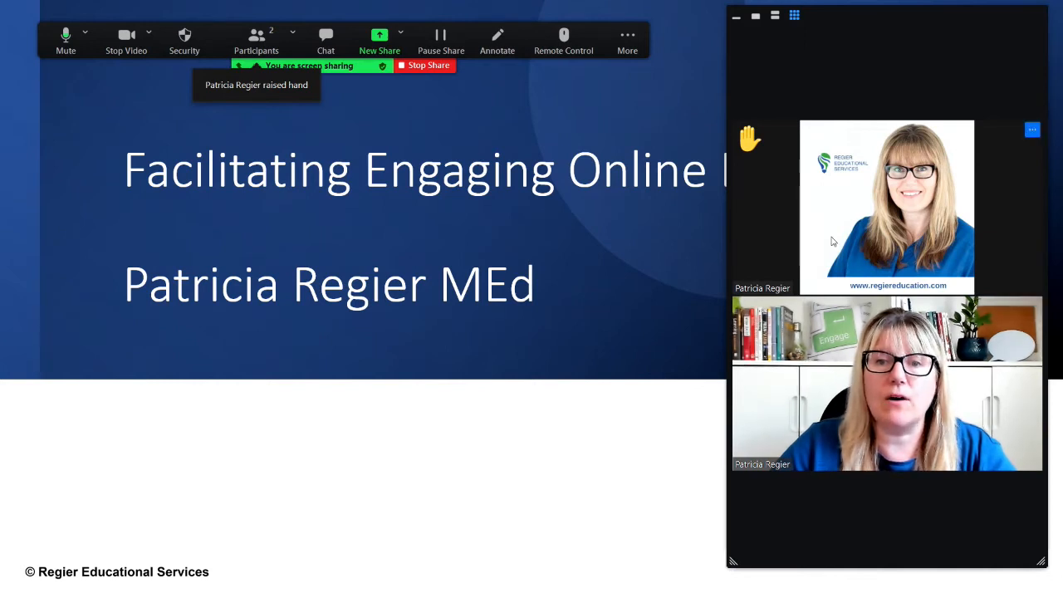
pyautogui.moveTo(780, 152)
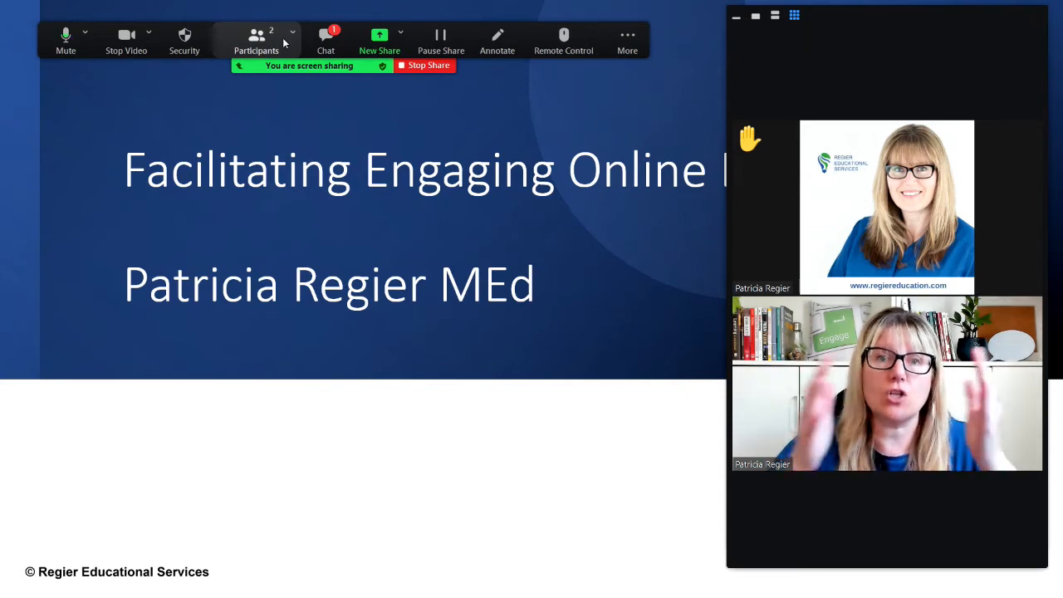
pyautogui.moveTo(508, 508)
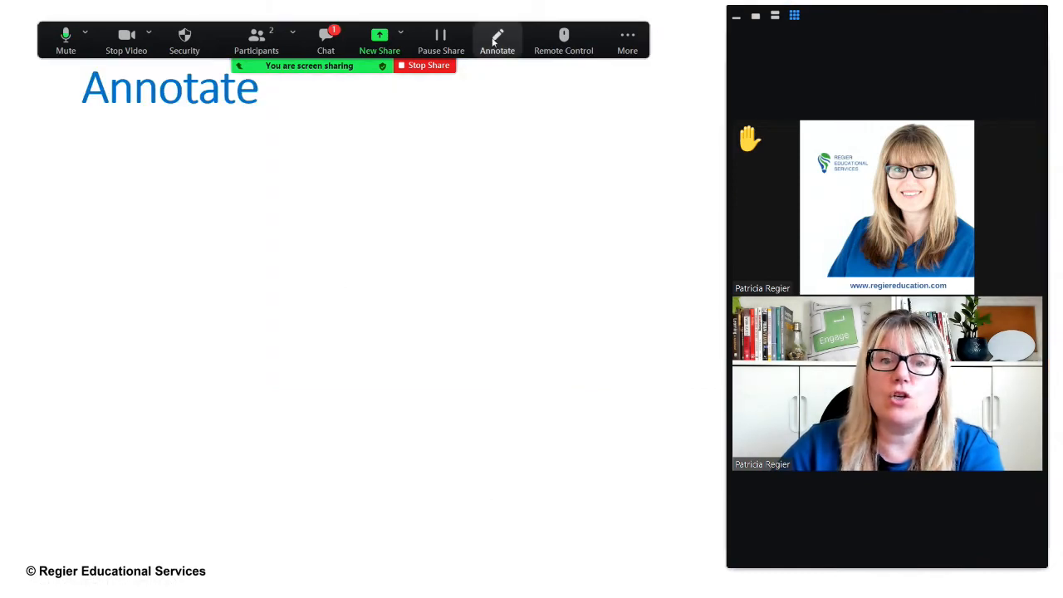
# Draw red freehand loops on the Annotate slide with the Draw annotation tool.
pyautogui.click(498, 40)
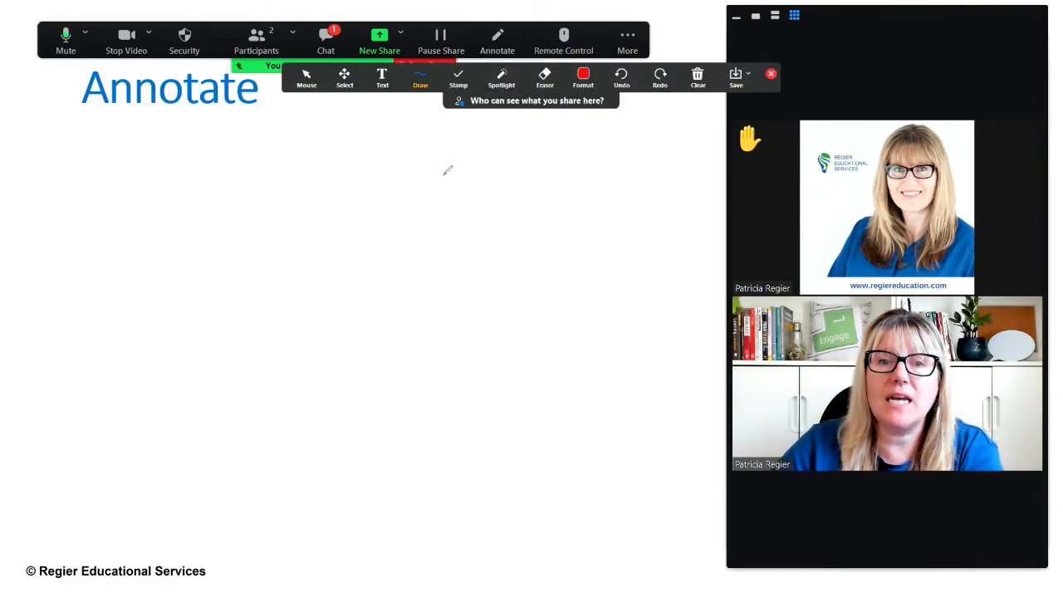
pyautogui.moveTo(448, 169); pyautogui.dragTo(374, 308)
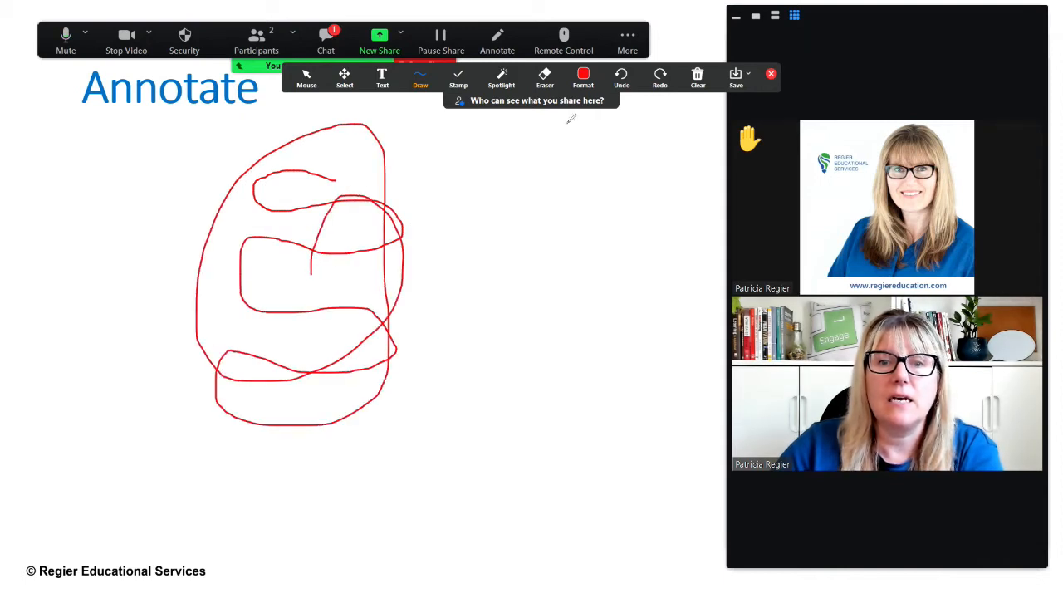
pyautogui.click(697, 80)
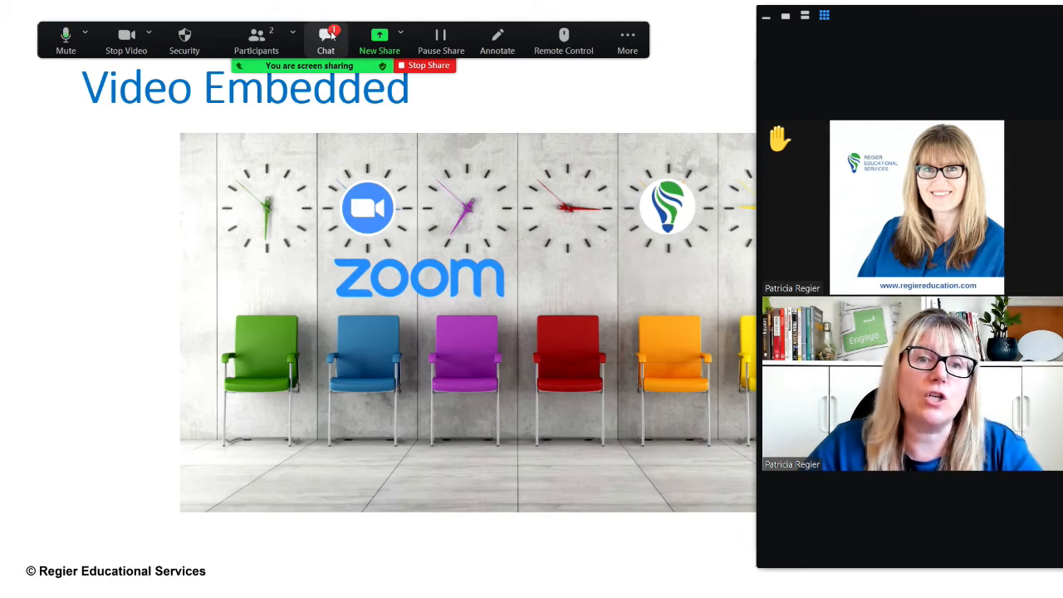
# Read the new chat message, close the chat and advance the slideshow.
pyautogui.click(326, 40)
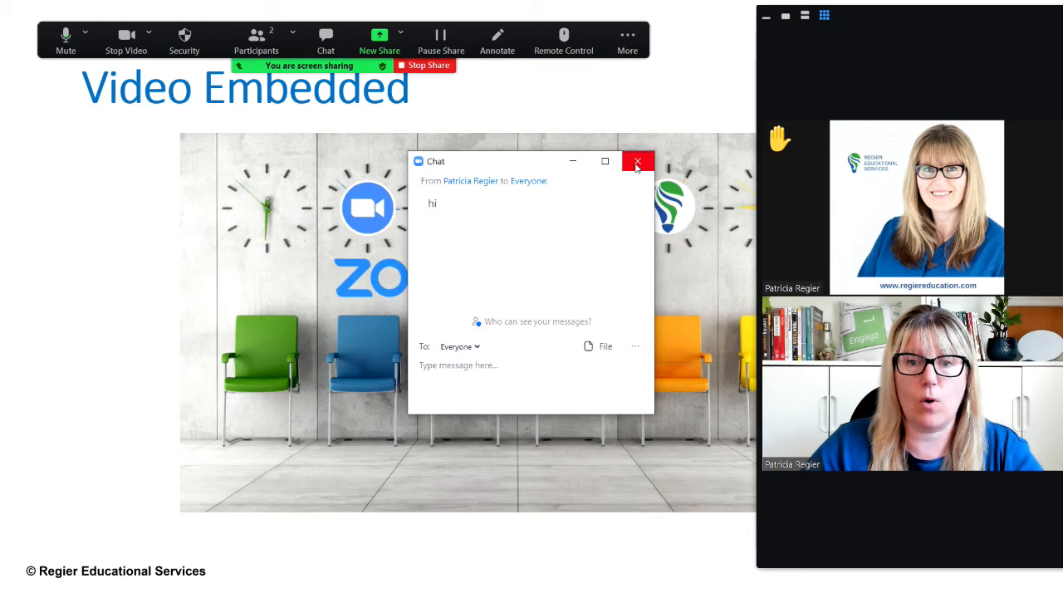
pyautogui.click(637, 162)
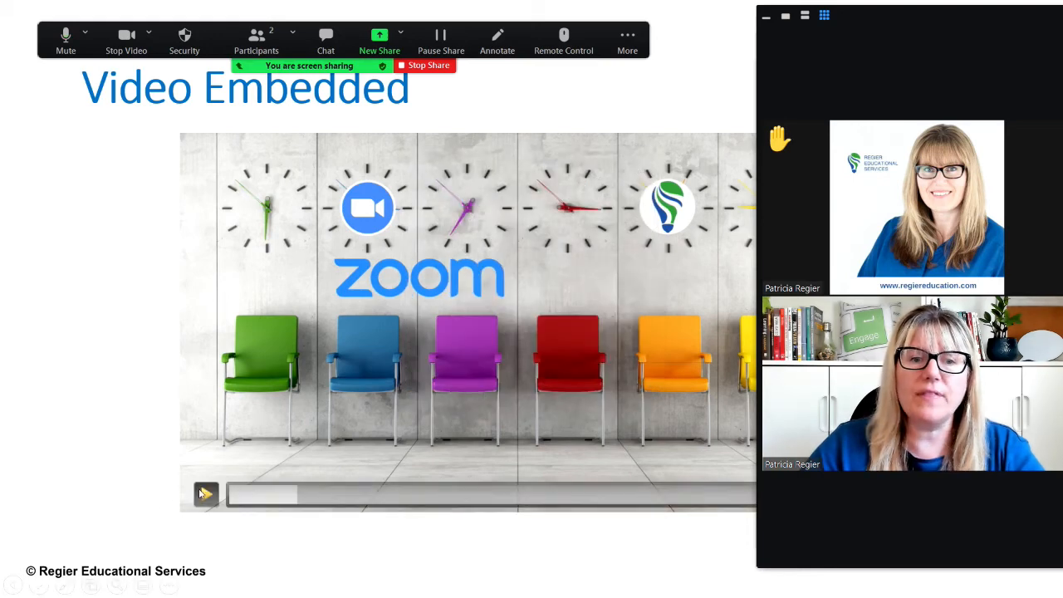
pyautogui.click(206, 495)
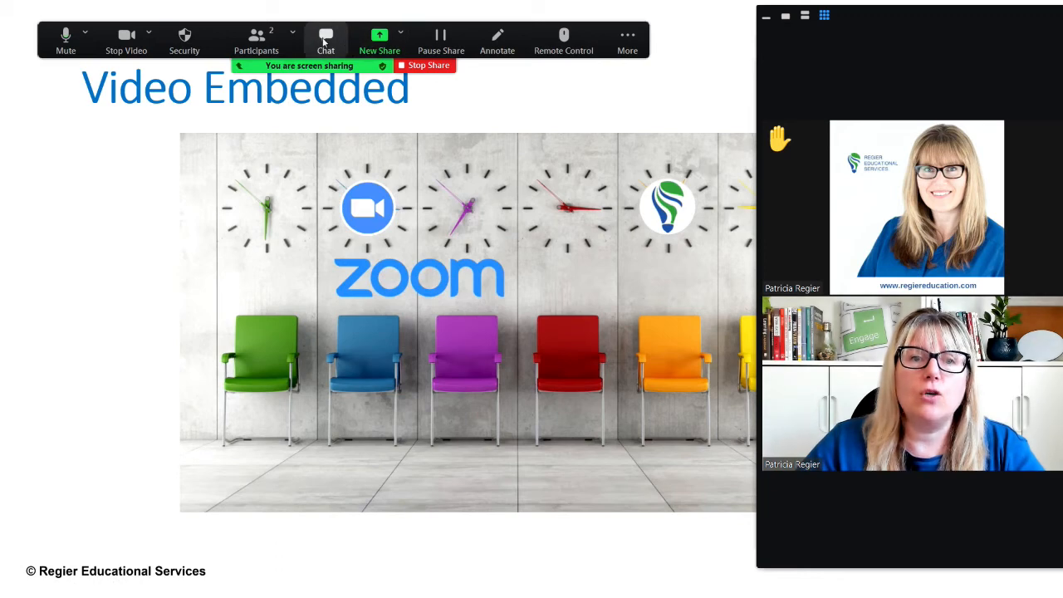
# Show the YouTube video slide, then stop sharing and return to PowerPoint's editing view.
pyautogui.click(326, 39)
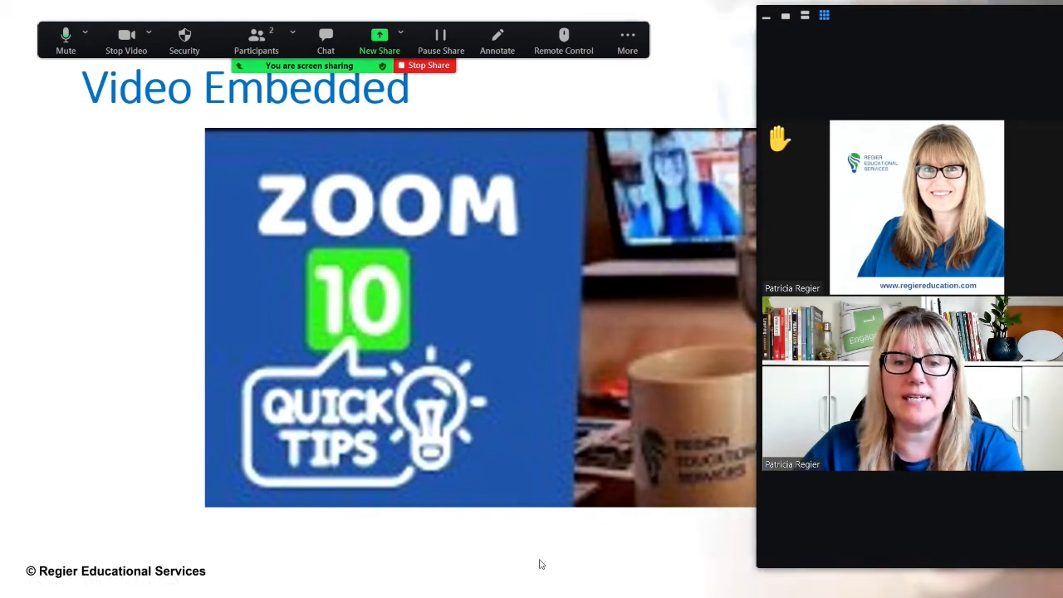
pyautogui.moveTo(531, 477)
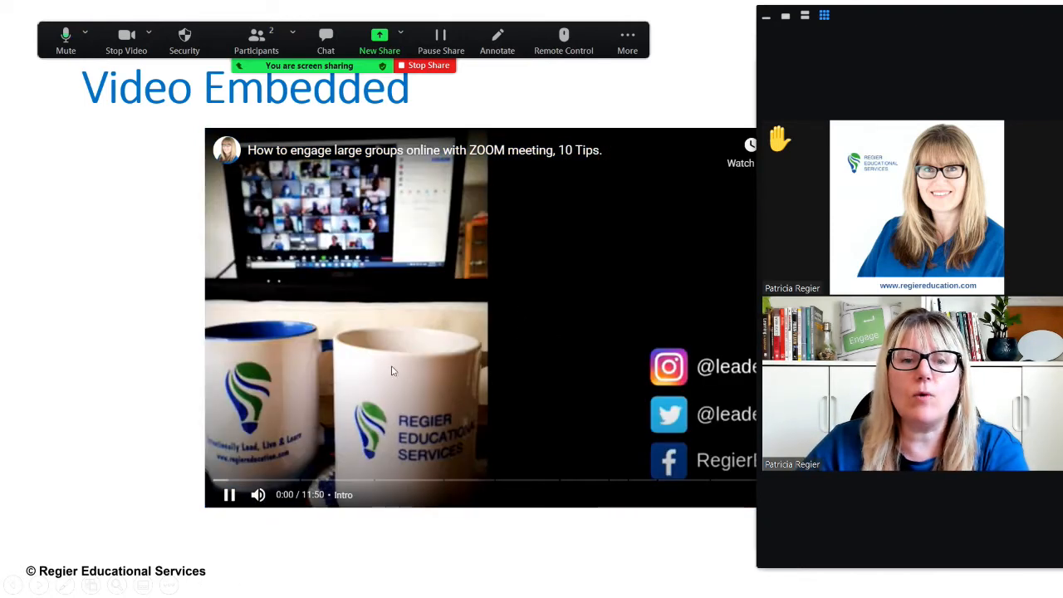
pyautogui.click(230, 494)
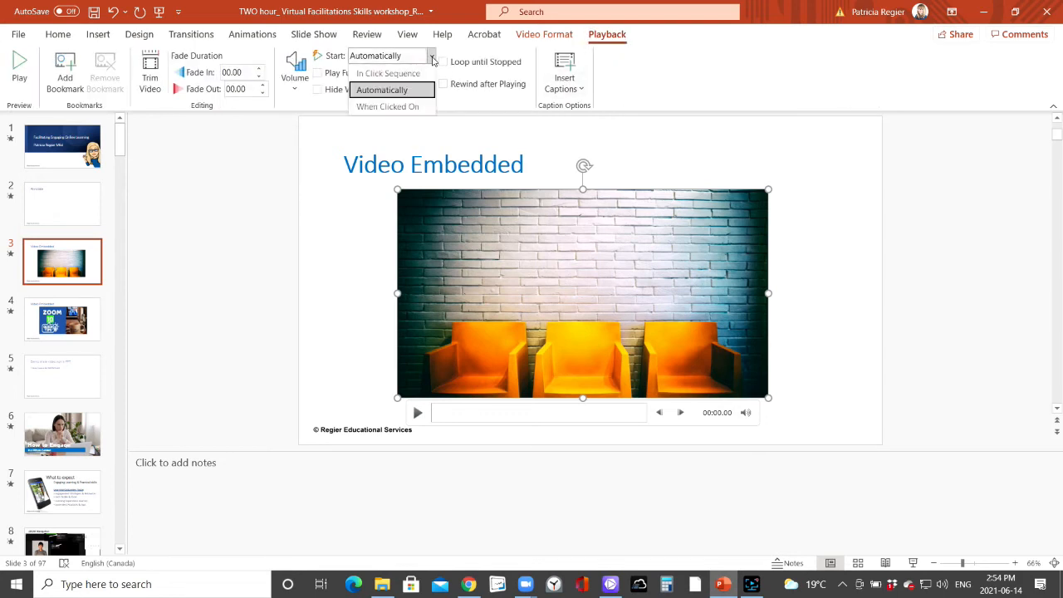
# Set the chairs video to start When Clicked On, select the YouTube slide and return to the Zoom meeting.
pyautogui.click(387, 106)
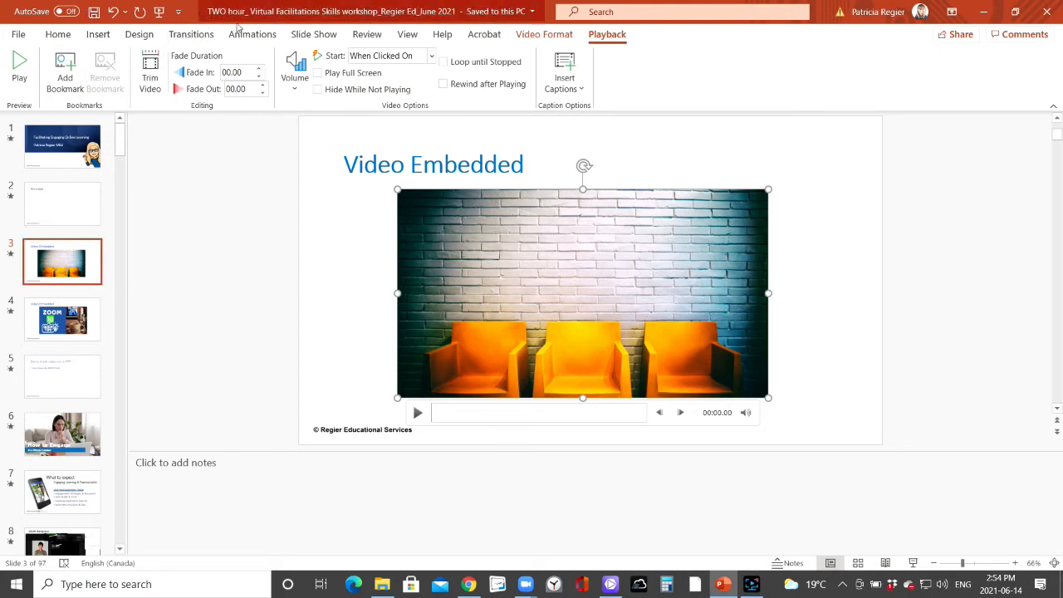
pyautogui.click(314, 33)
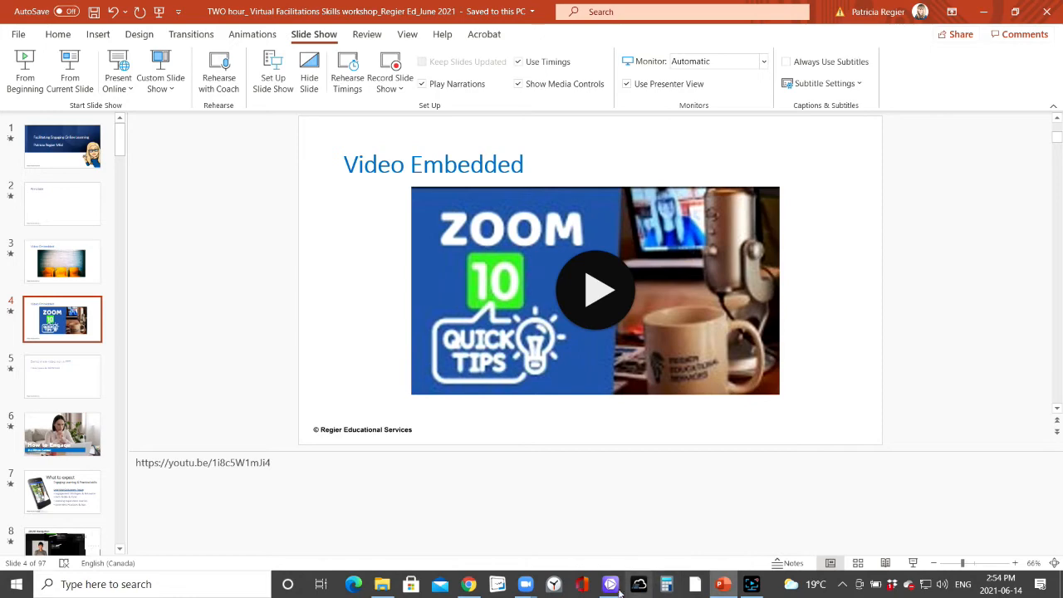
pyautogui.click(611, 584)
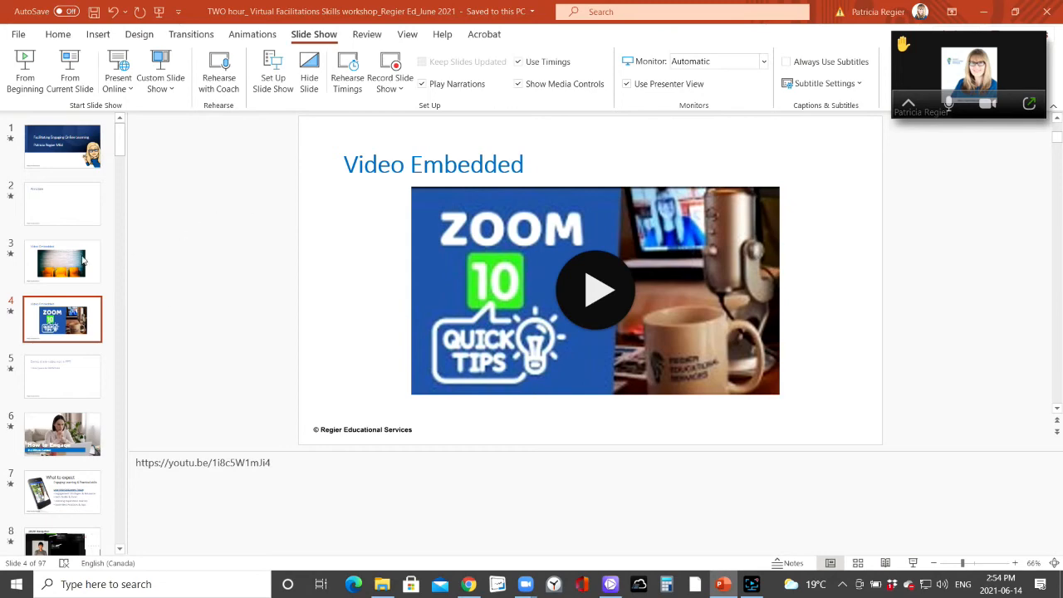
pyautogui.click(63, 263)
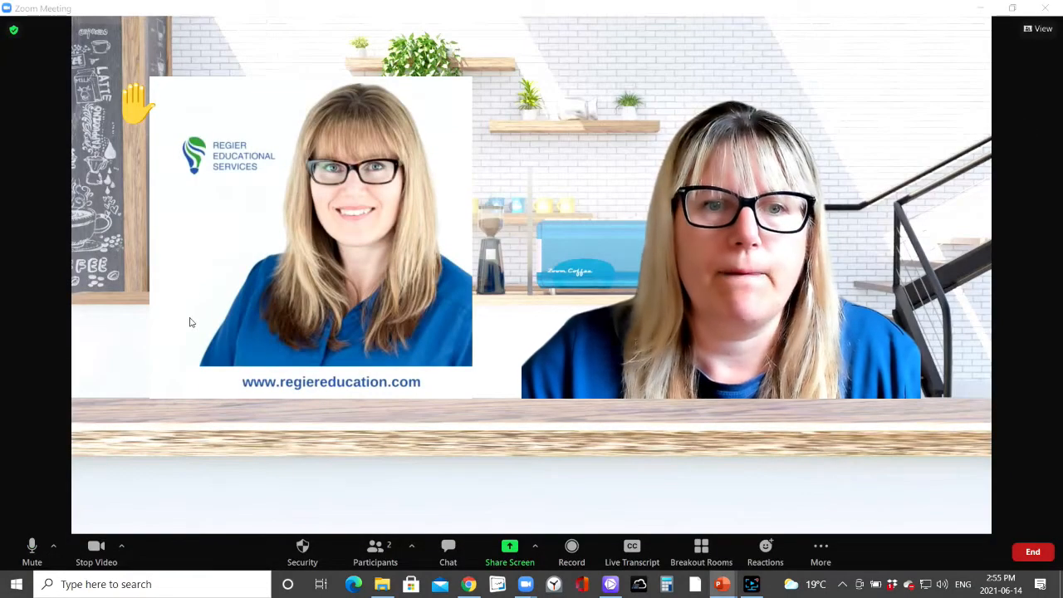
# Clear all raised-hand feedback via Participants > More, then switch to the YouTube video in the browser.
pyautogui.click(764, 552)
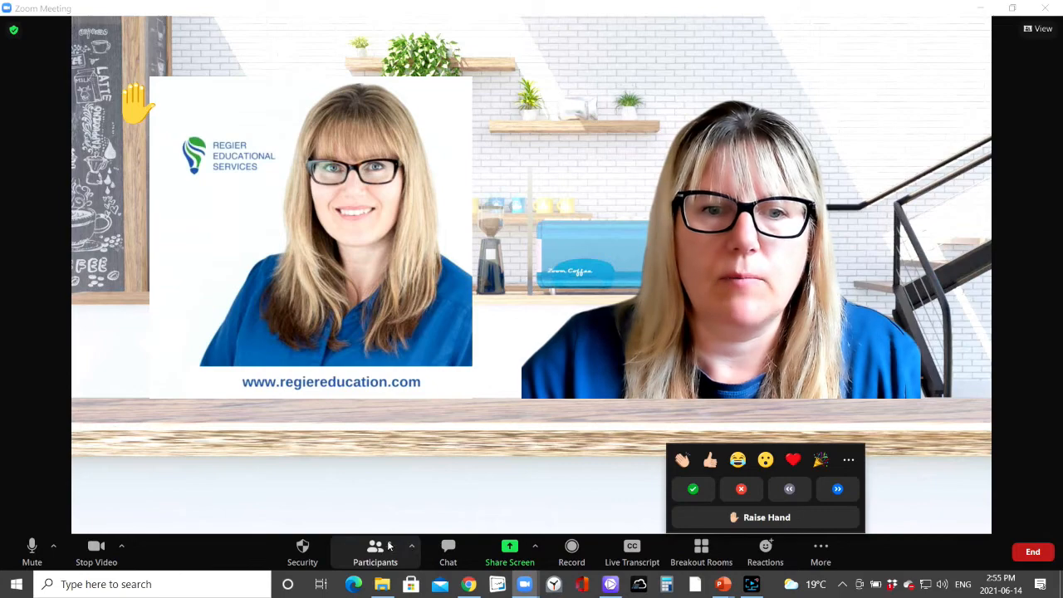
pyautogui.click(375, 551)
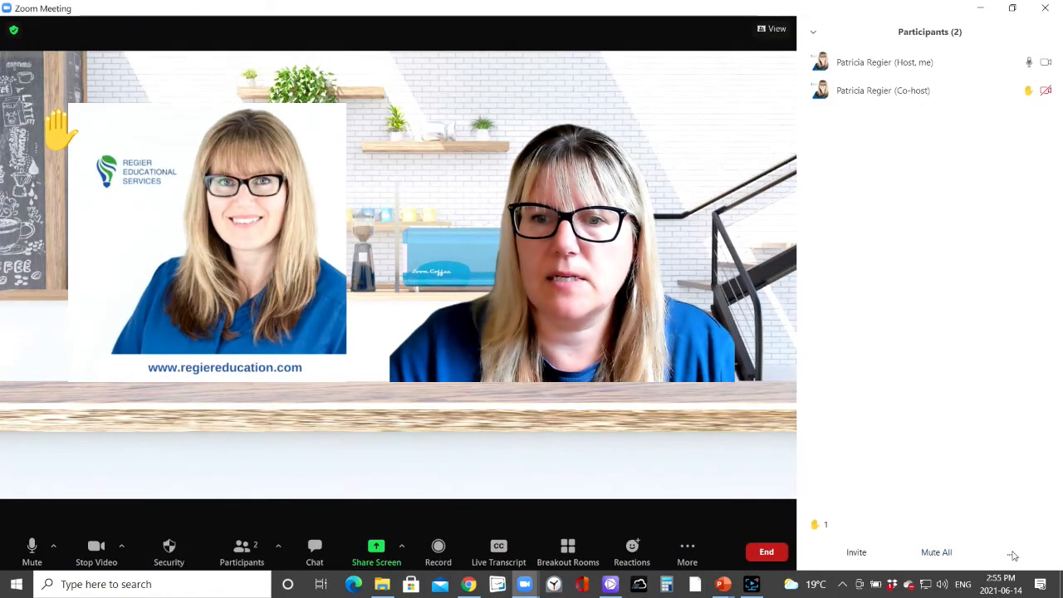
pyautogui.click(1013, 554)
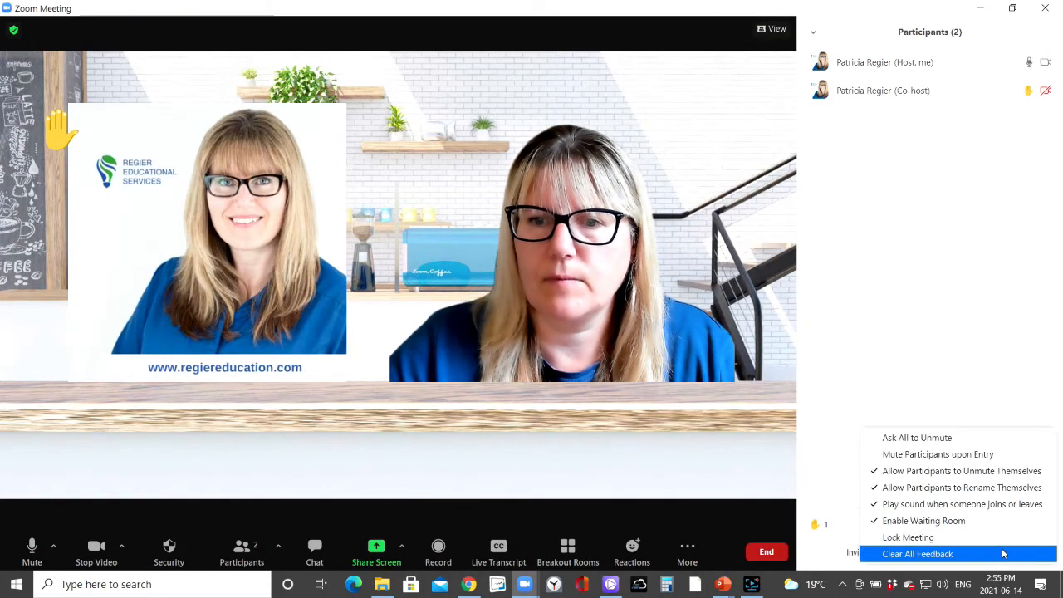
pyautogui.moveTo(960, 488)
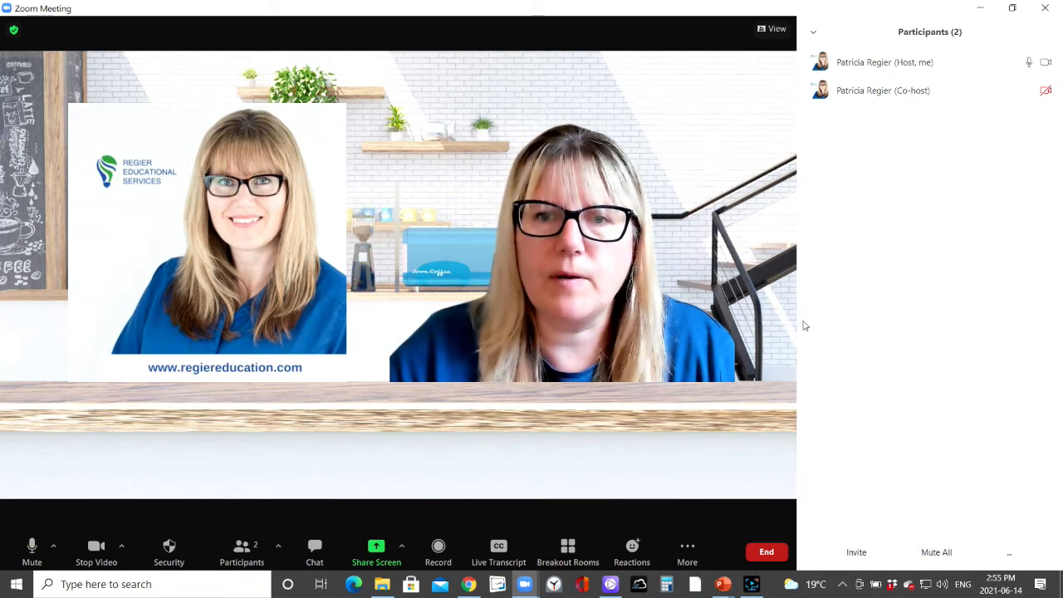
pyautogui.click(375, 545)
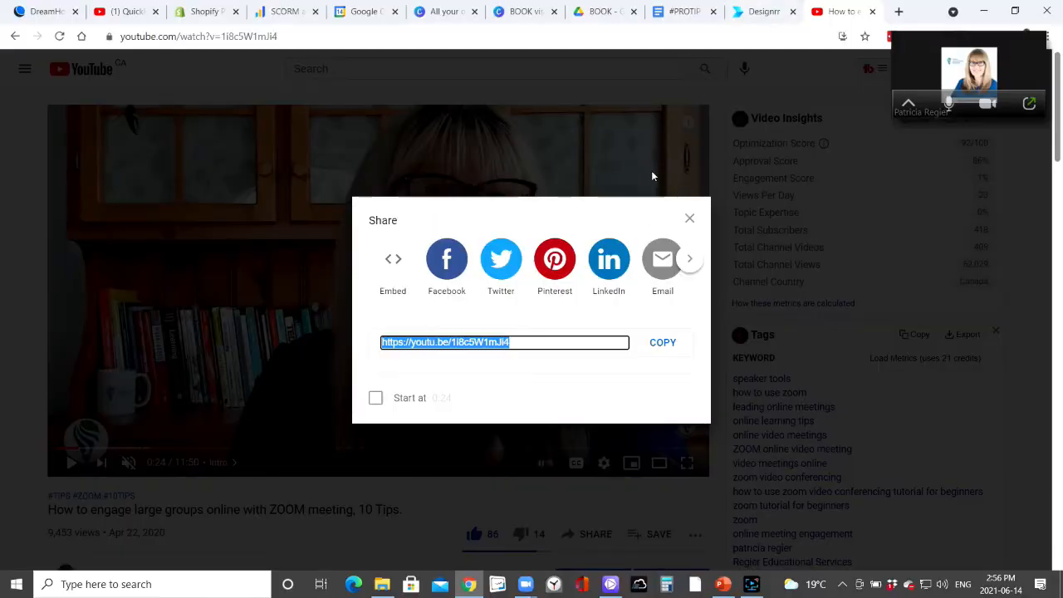
# Copy the YouTube video's short share link from the Share dialog.
pyautogui.click(689, 217)
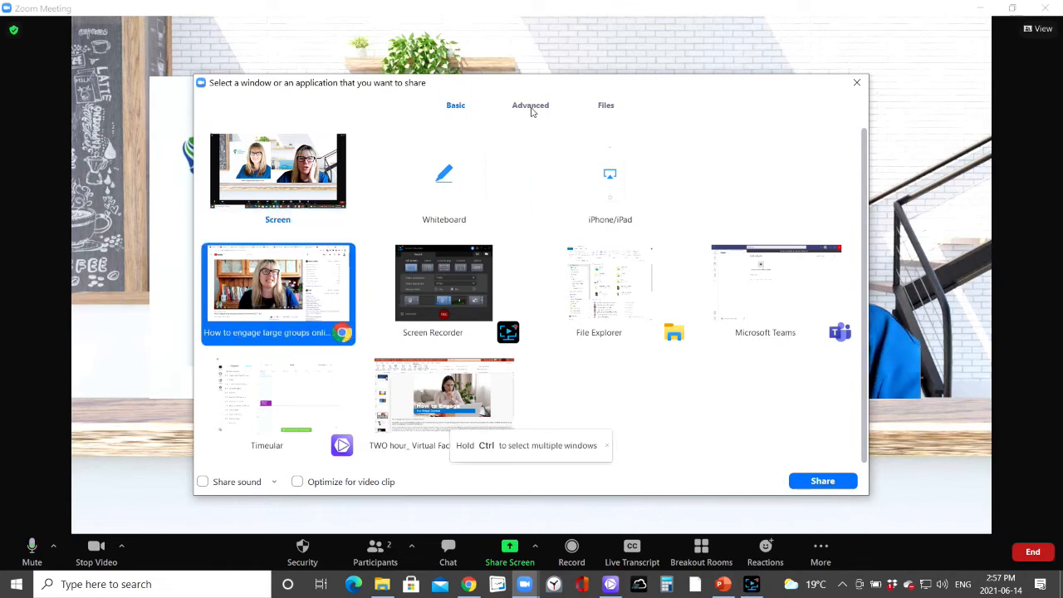
# Enable Share sound under the Advanced sharing options and confirm the share.
pyautogui.click(529, 104)
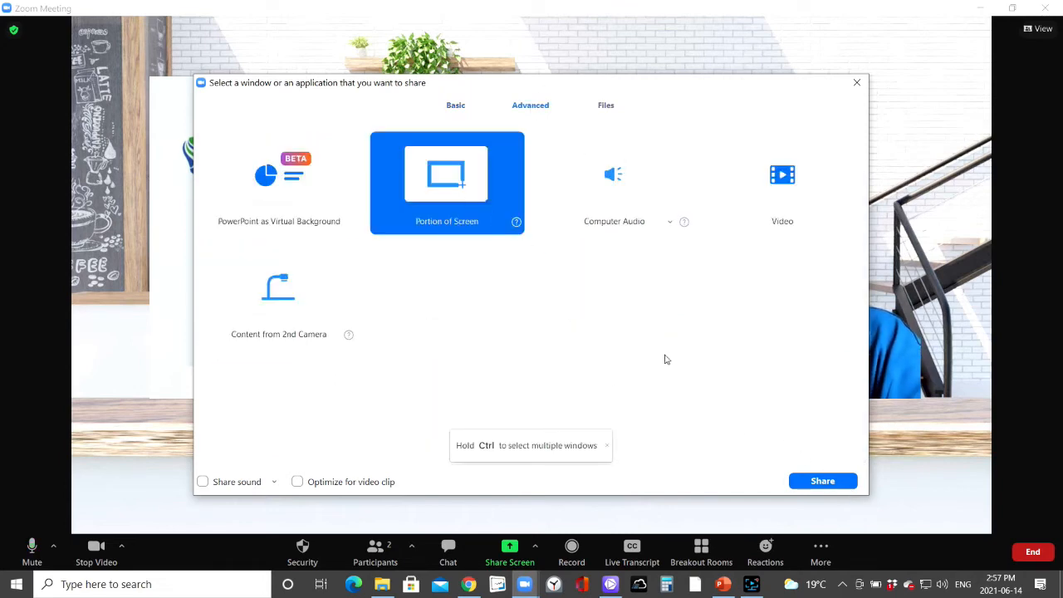
pyautogui.moveTo(202, 481)
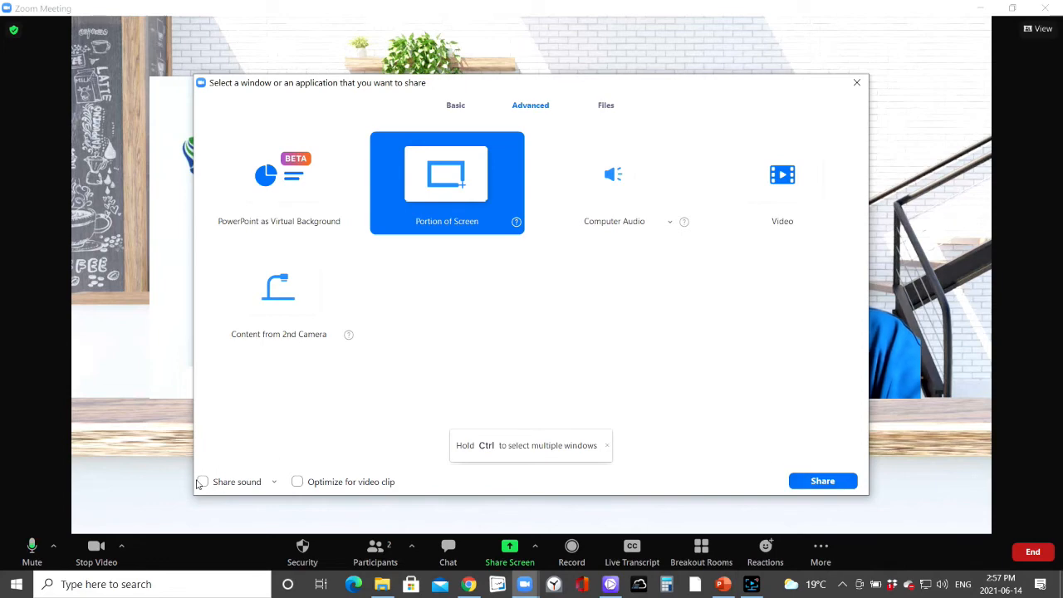
pyautogui.click(203, 481)
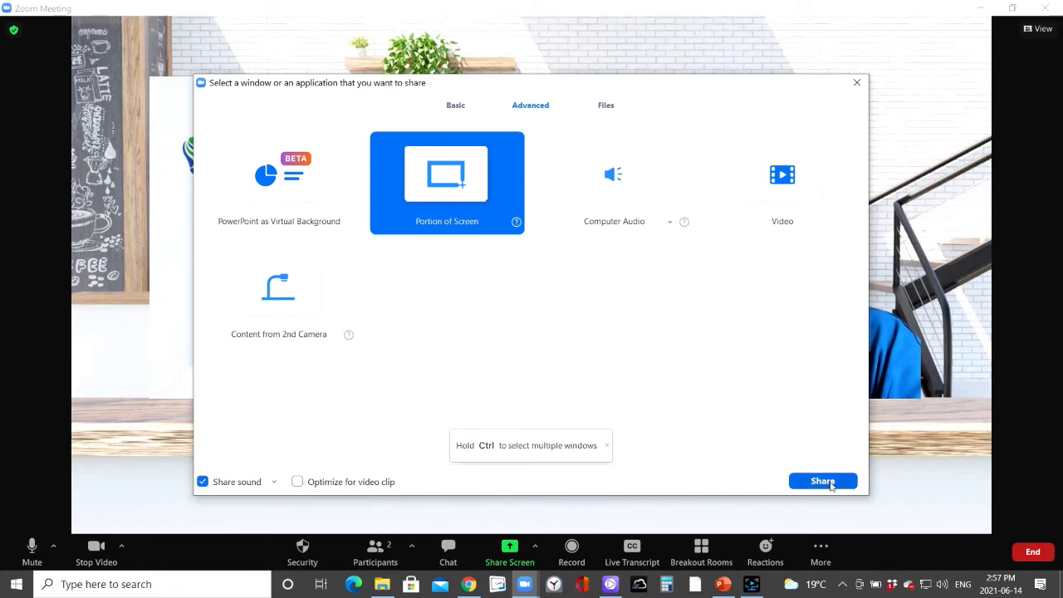
pyautogui.click(820, 481)
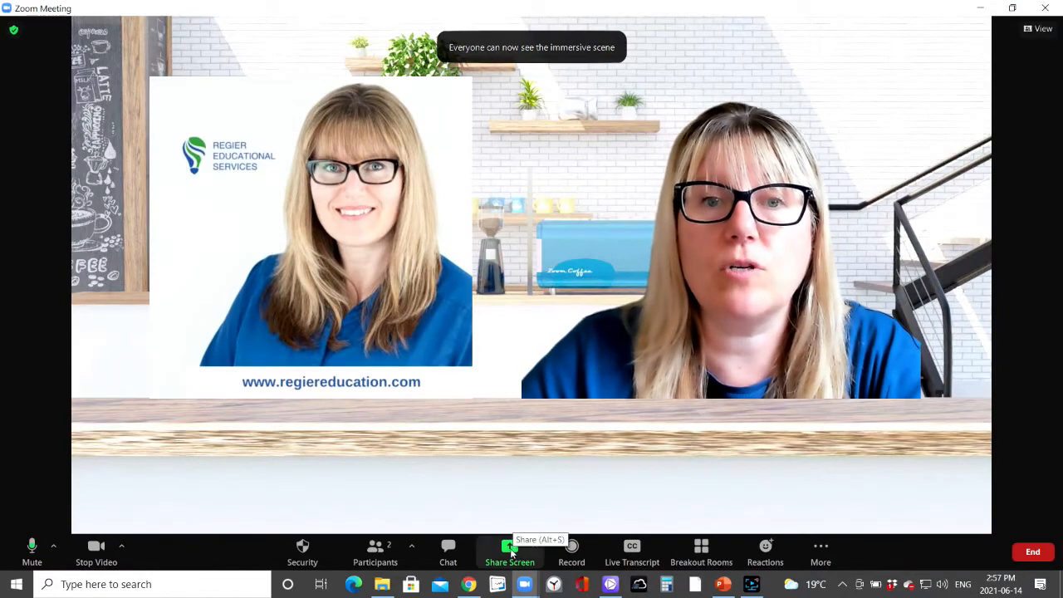
pyautogui.click(508, 551)
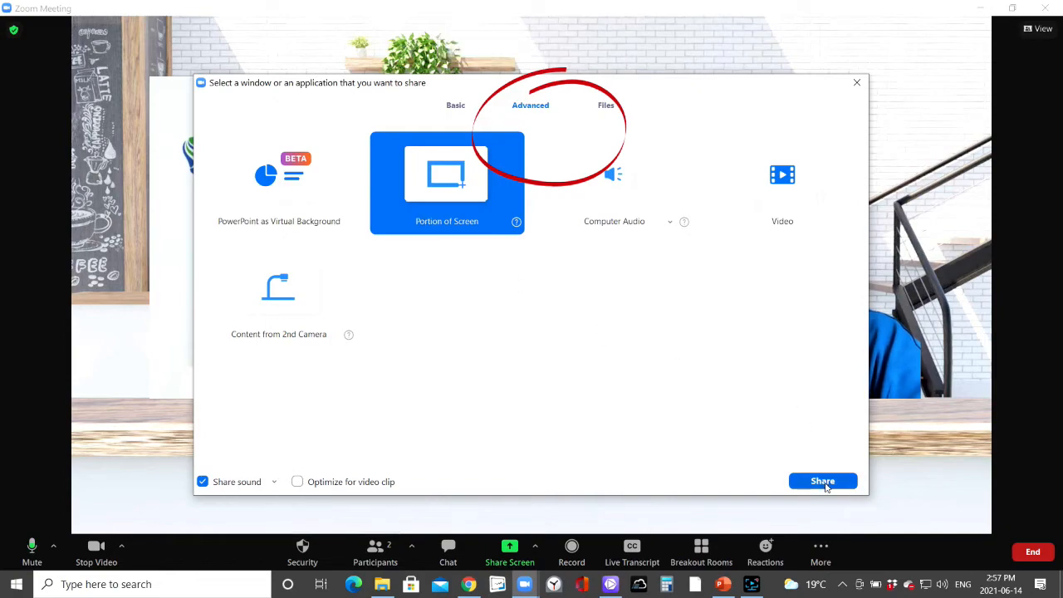
pyautogui.click(820, 482)
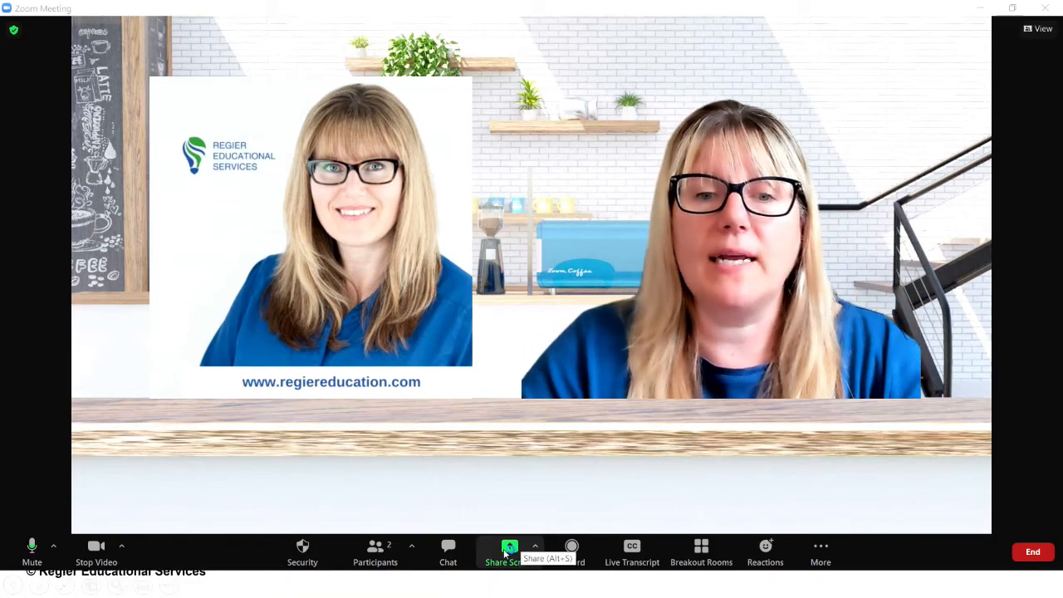
# Reopen the Share Screen picker on its Basic tab listing screens and windows.
pyautogui.click(508, 551)
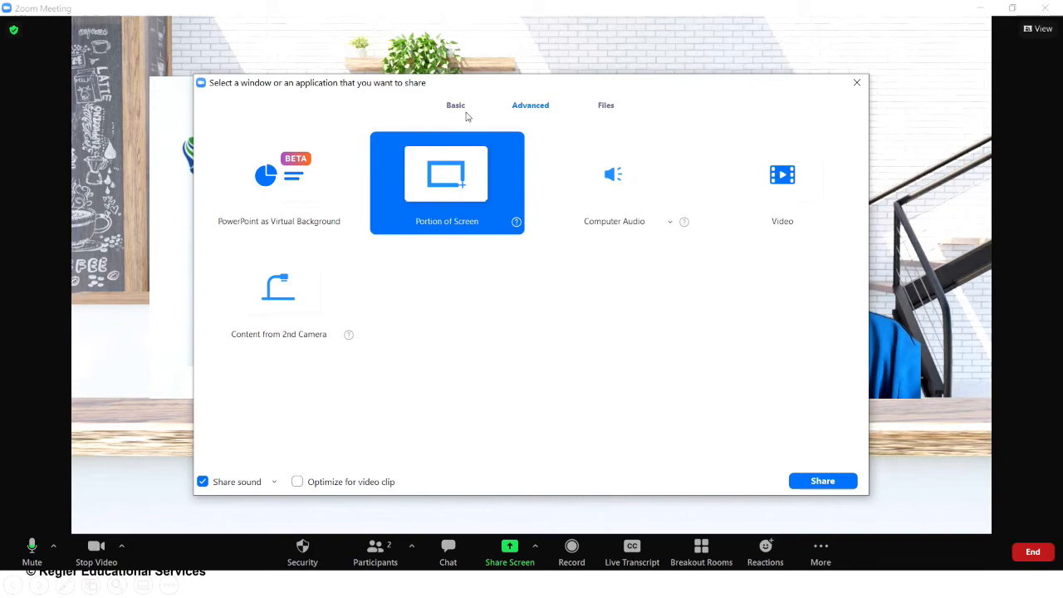
pyautogui.click(455, 104)
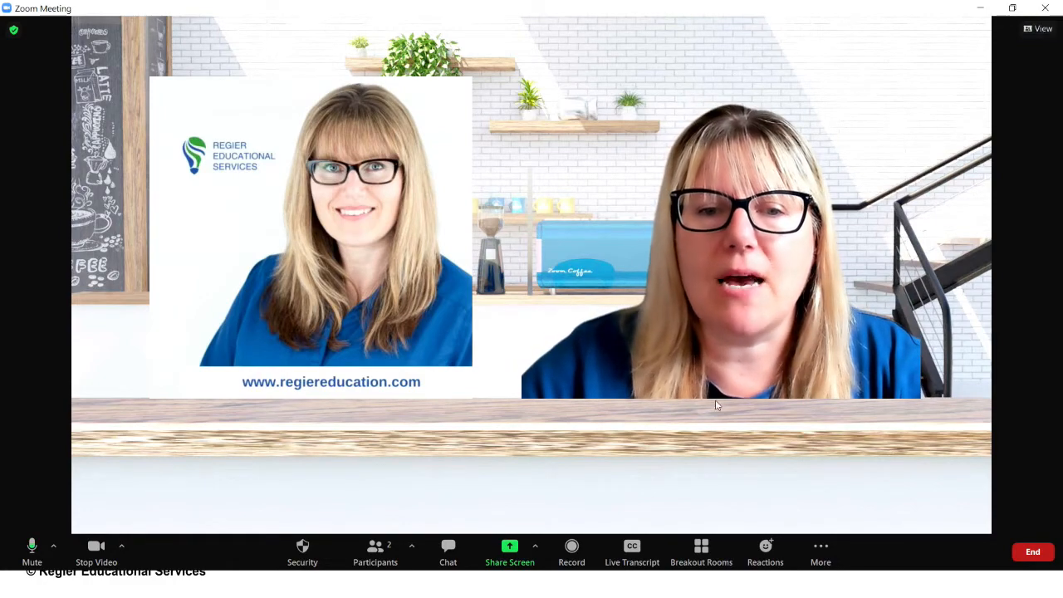
pyautogui.click(508, 551)
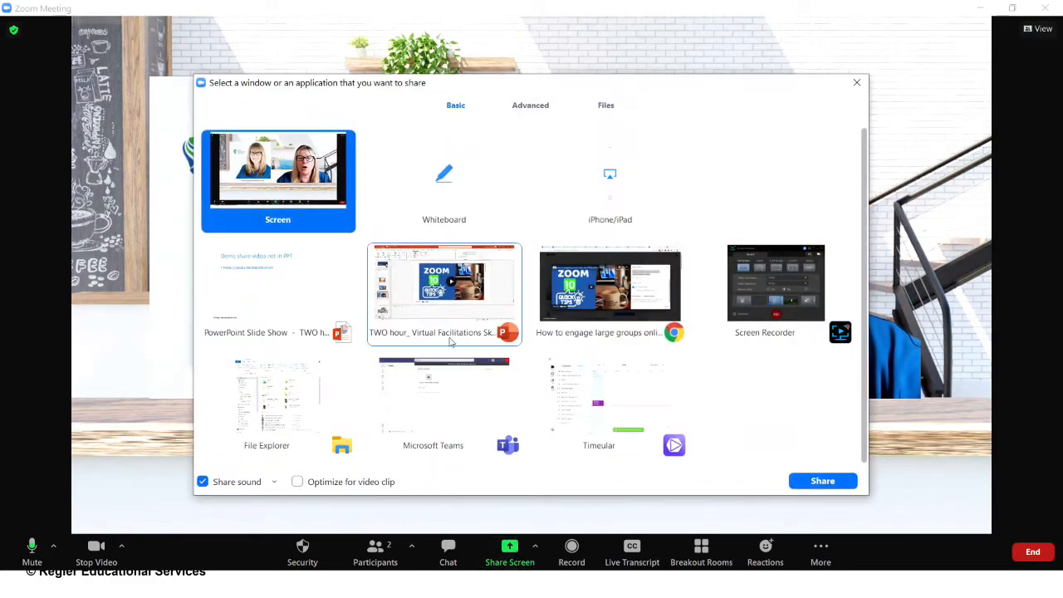
# Share the running PowerPoint slideshow and float the participants list to the left.
pyautogui.click(277, 291)
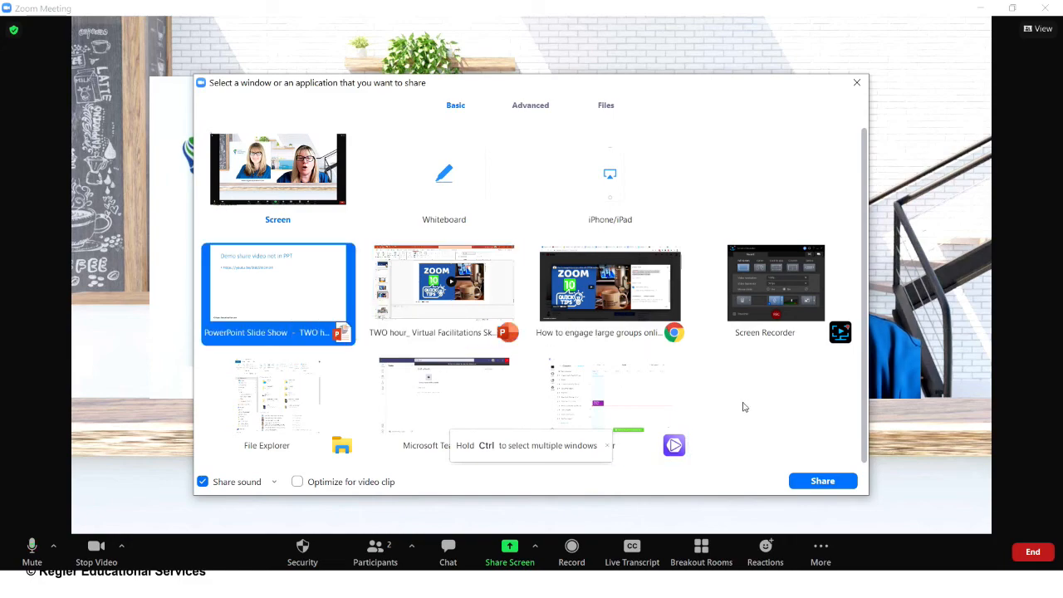
pyautogui.click(821, 481)
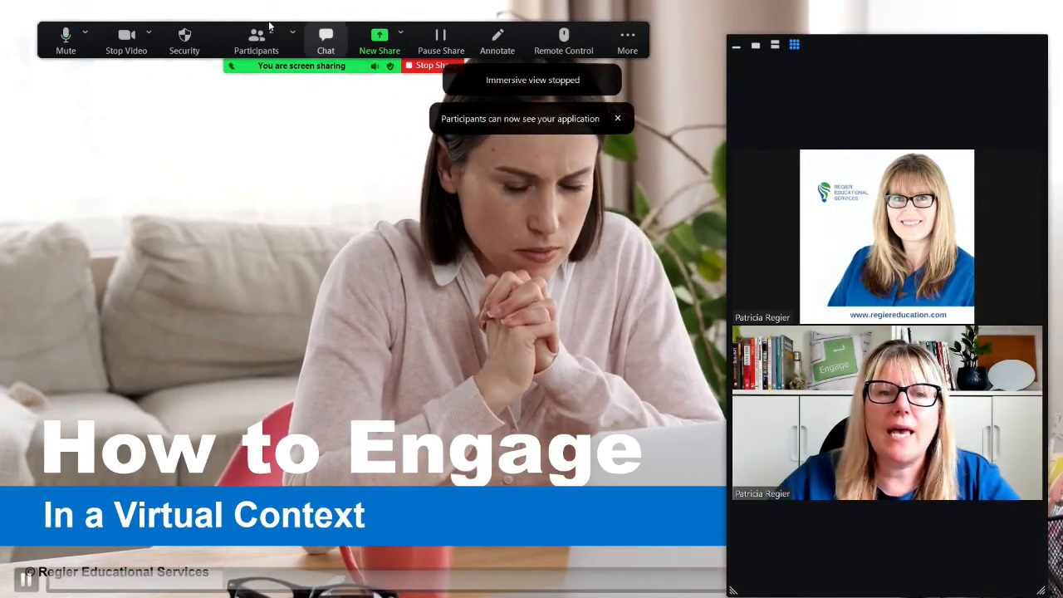
pyautogui.click(256, 40)
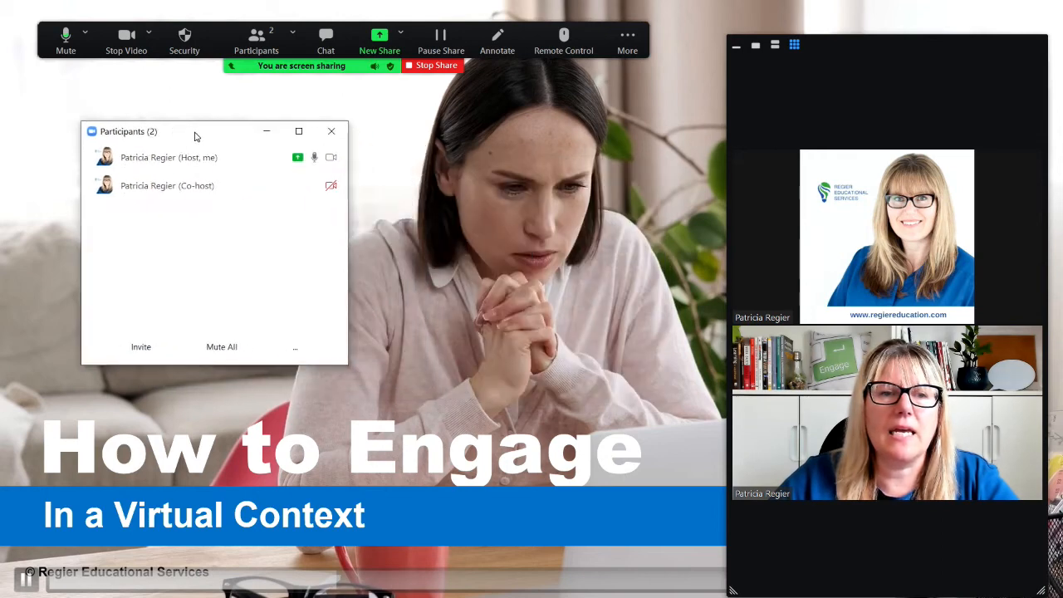
pyautogui.moveTo(196, 130); pyautogui.dragTo(181, 128)
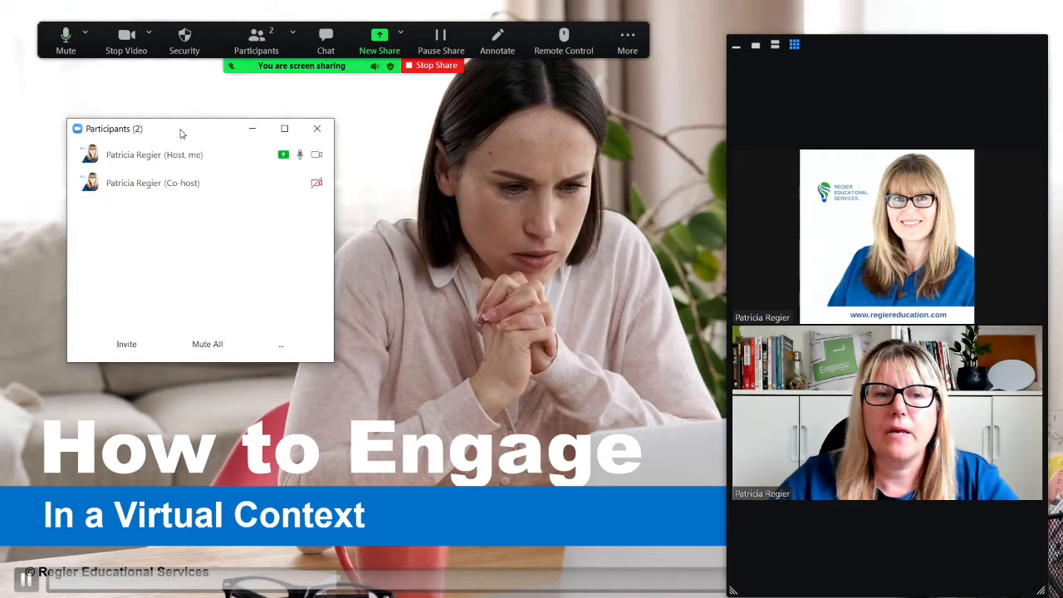
# Float the chat window over the shared slide and bring up the meeting layout options.
pyautogui.click(325, 39)
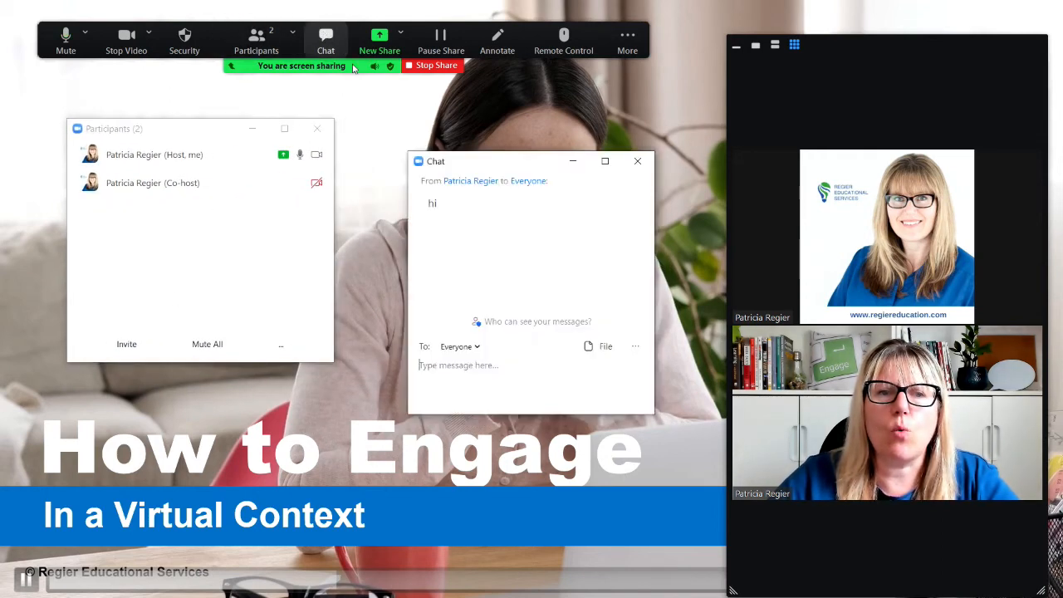
pyautogui.moveTo(435, 161); pyautogui.dragTo(396, 126)
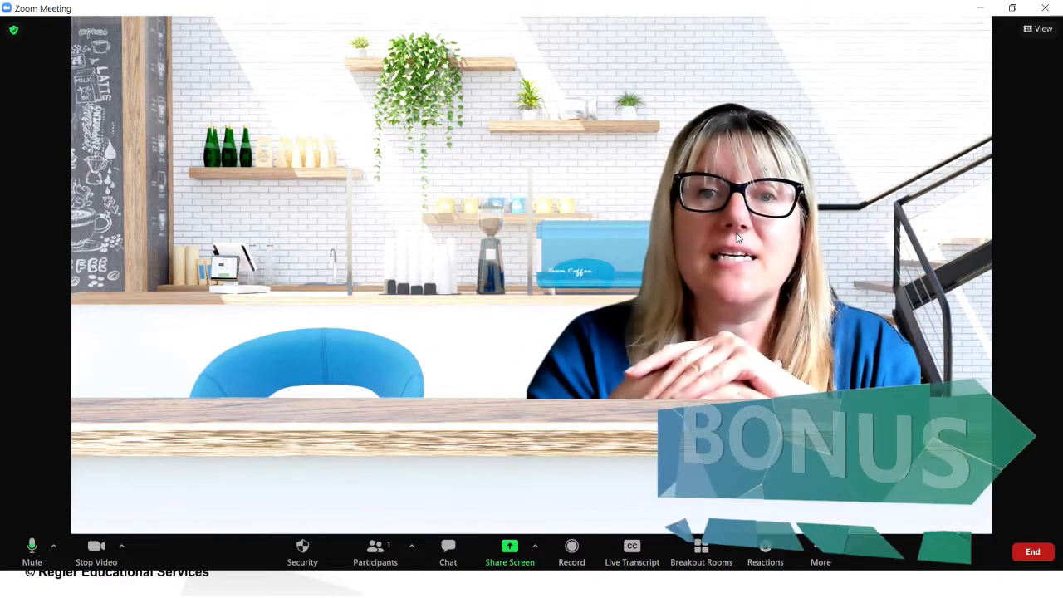
pyautogui.click(1042, 28)
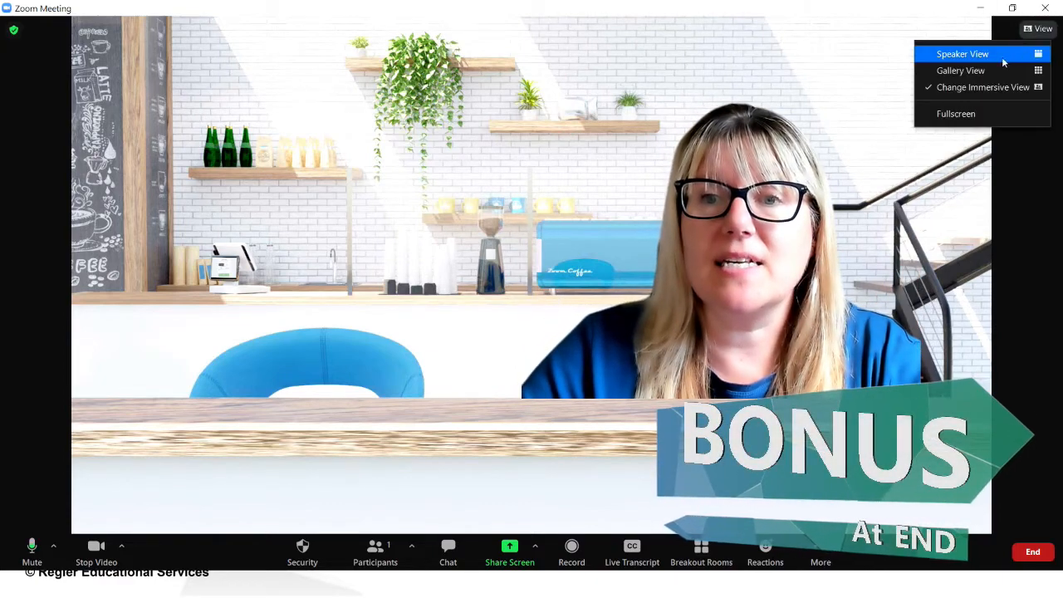